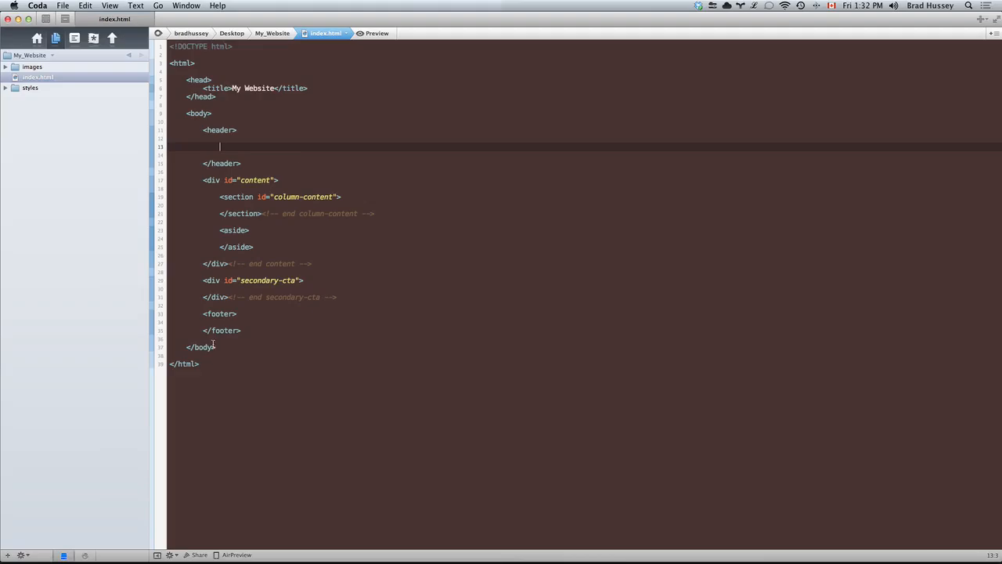
# Write a home link <a href="/"></a> inside the header of index.html.
pyautogui.click(225, 147)
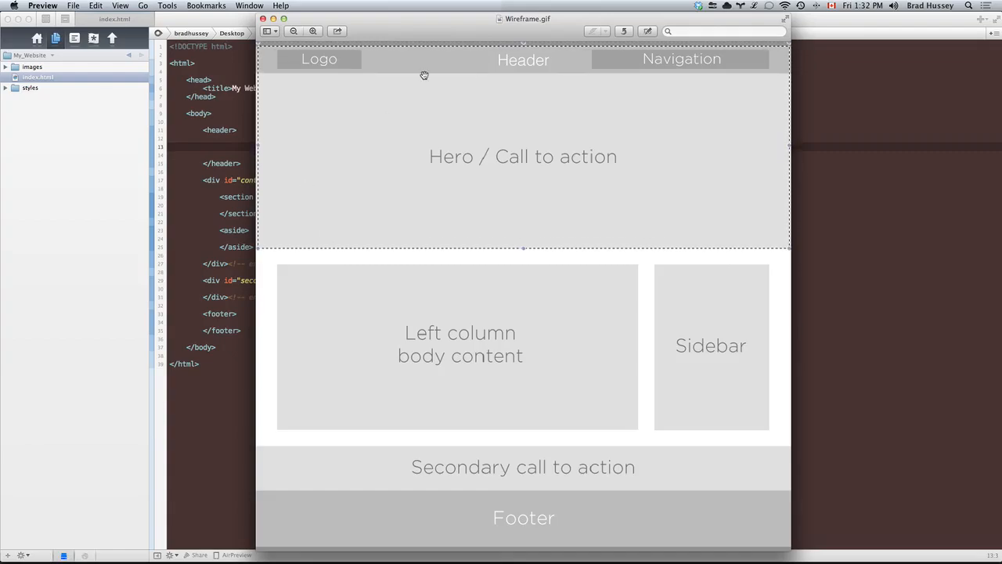
pyautogui.moveTo(651, 68)
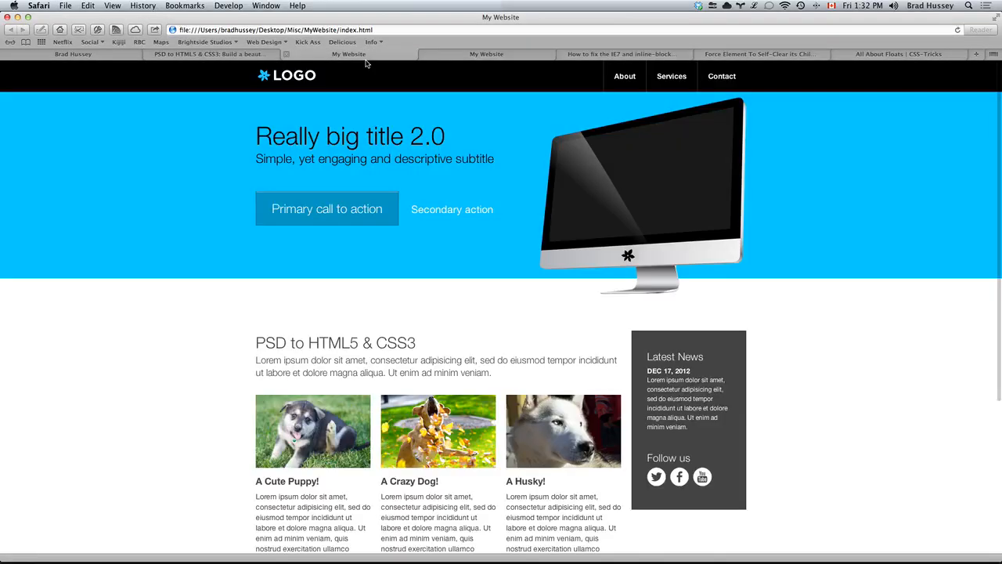
pyautogui.click(285, 75)
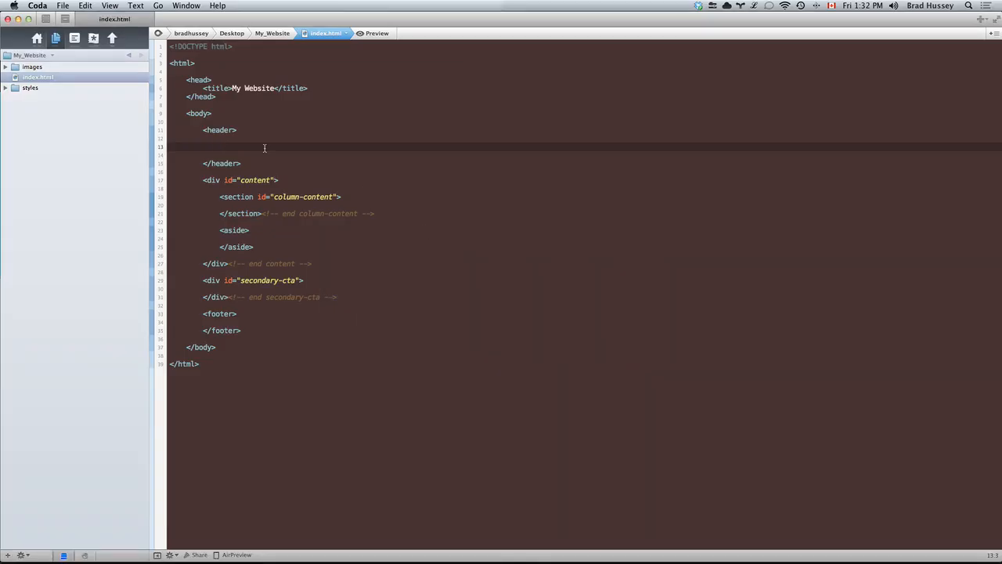
pyautogui.write('<a href="">')
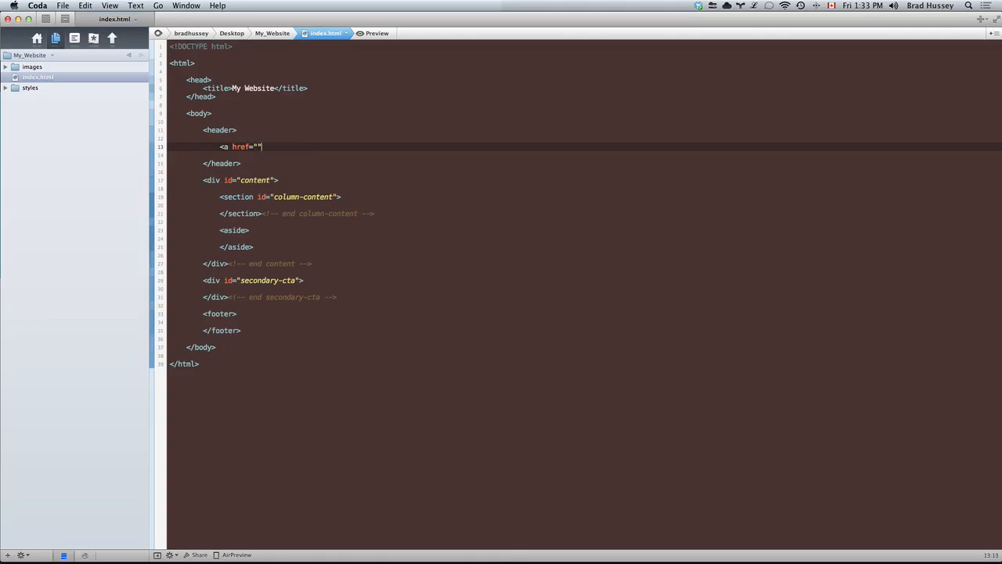
pyautogui.write('</a>')
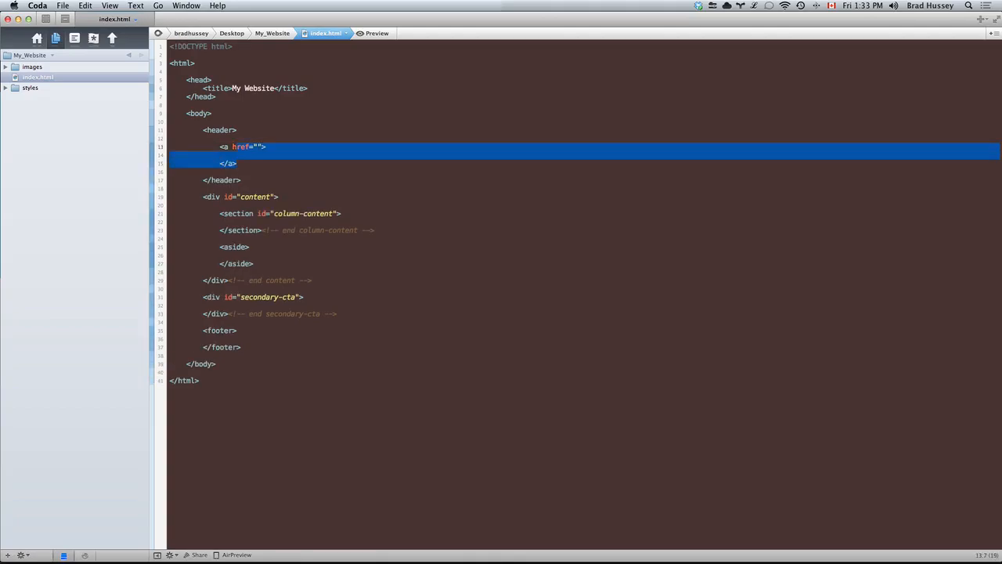
pyautogui.click(238, 162)
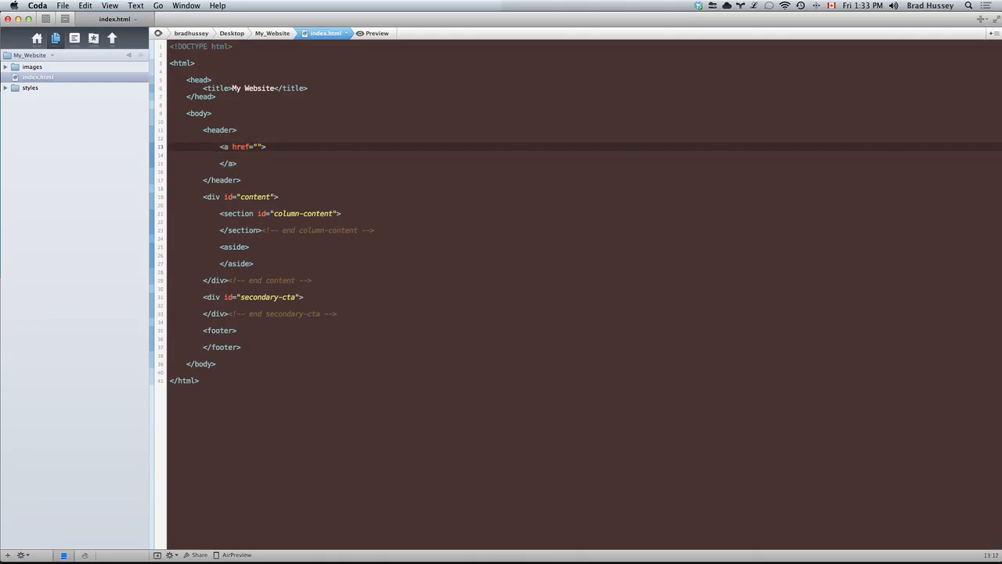
pyautogui.doubleClick(241, 147)
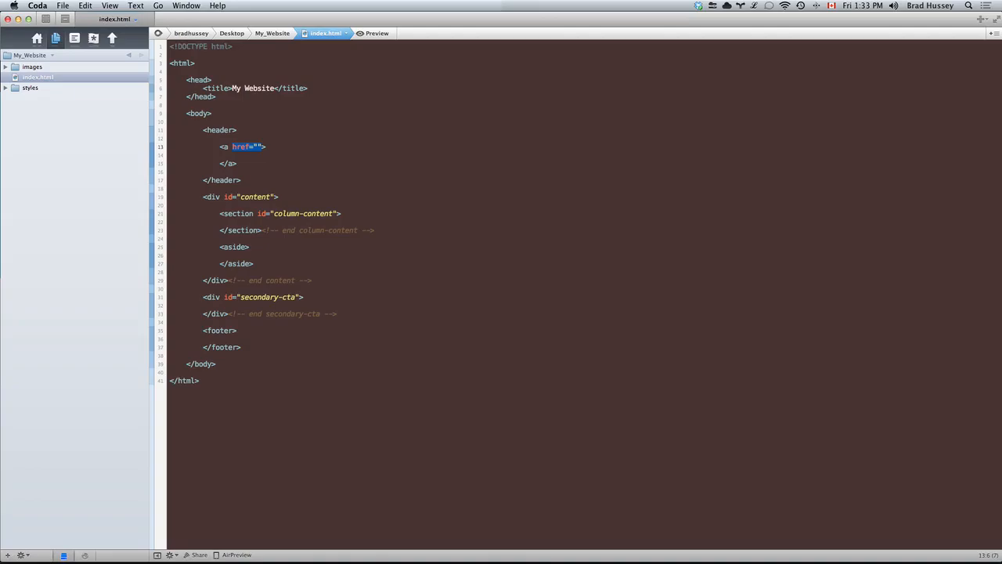
pyautogui.write('/')
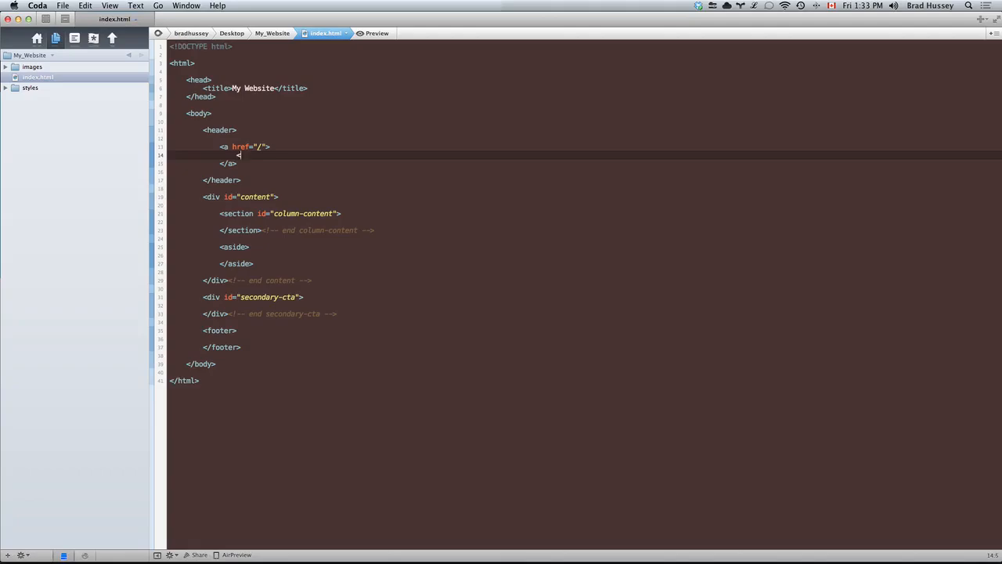
# Nest an <img src="images/logo.gif" alt="Logo"> inside the home link.
pyautogui.write('<img src="ima')
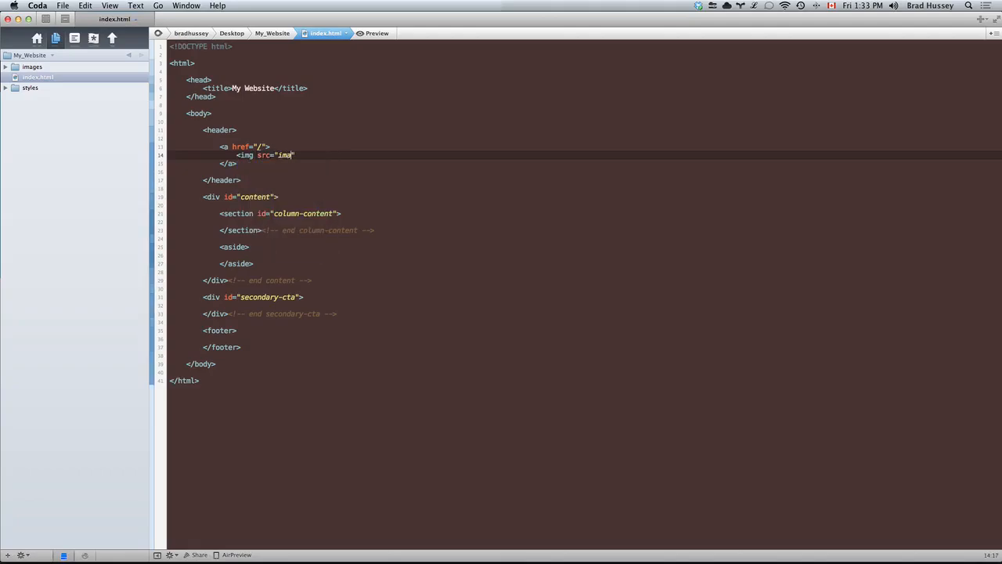
pyautogui.write('ges/')
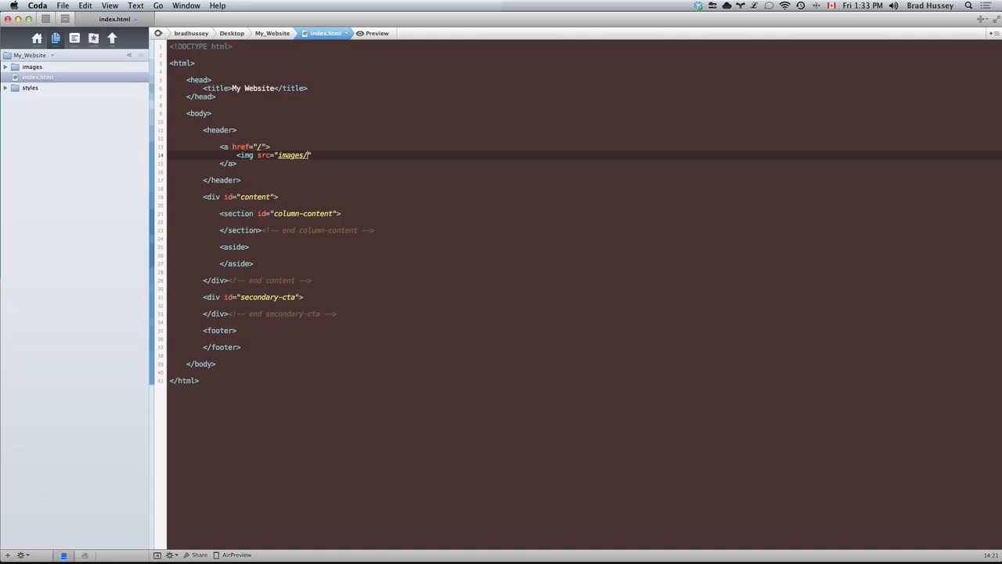
pyautogui.write('logo.gif')
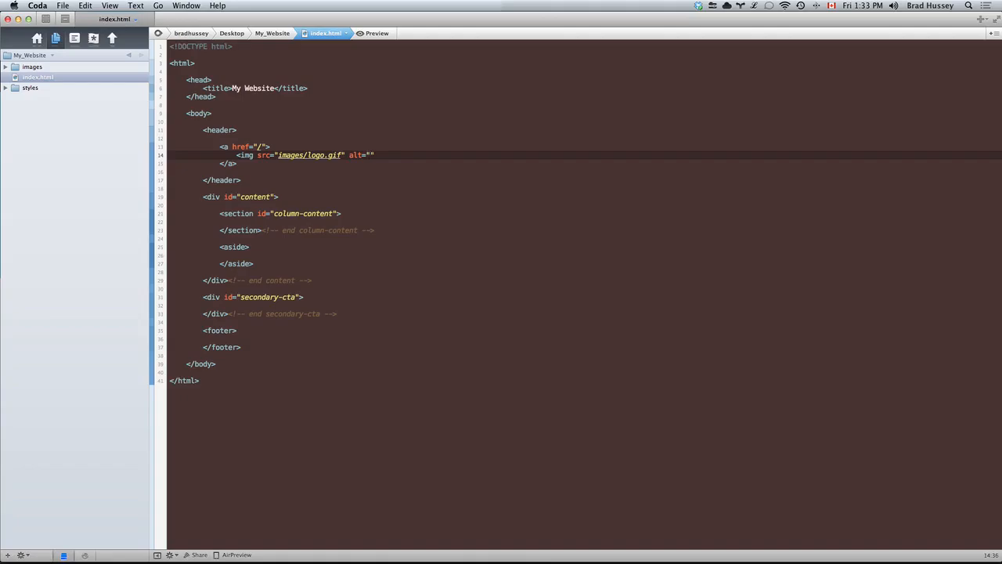
pyautogui.write('Logo')
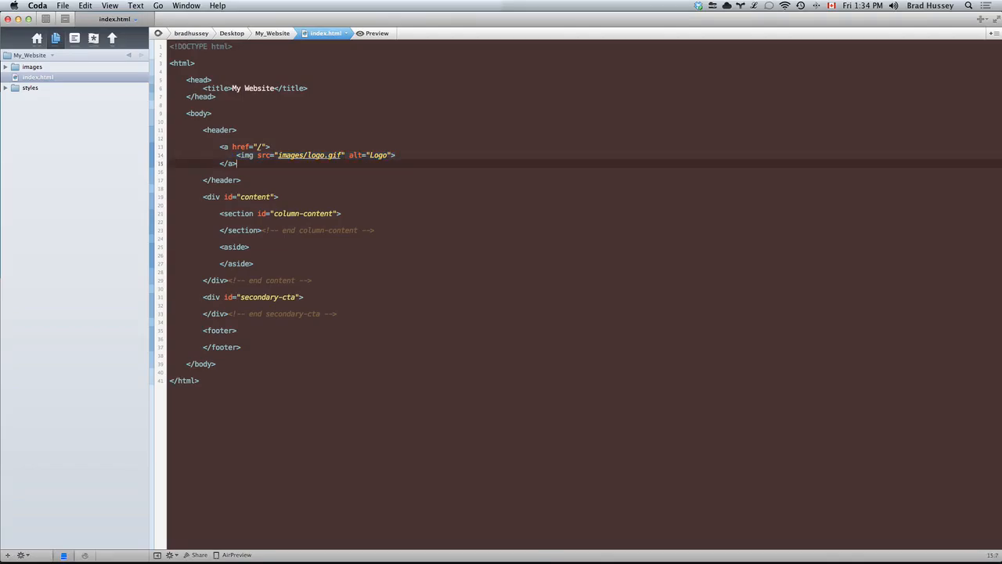
pyautogui.moveTo(312, 112)
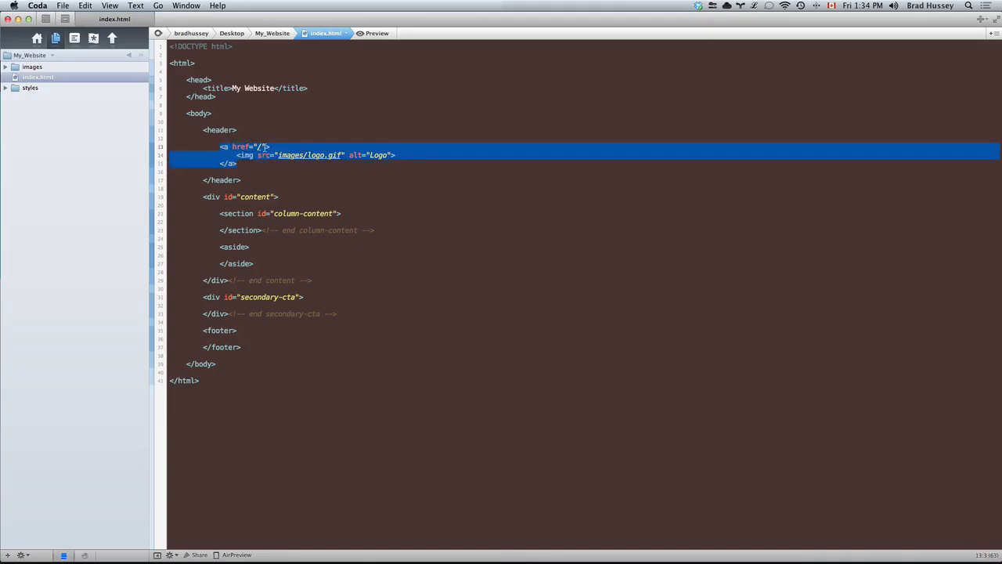
# Add title="Return to Home" and id="logo" attributes to the header's home link.
pyautogui.write('title=""')
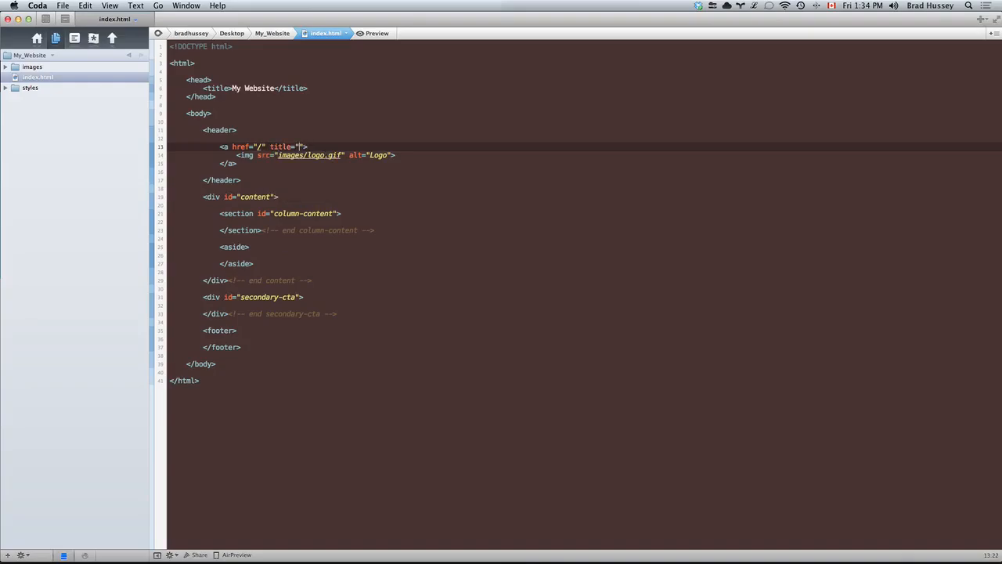
pyautogui.write('Return to')
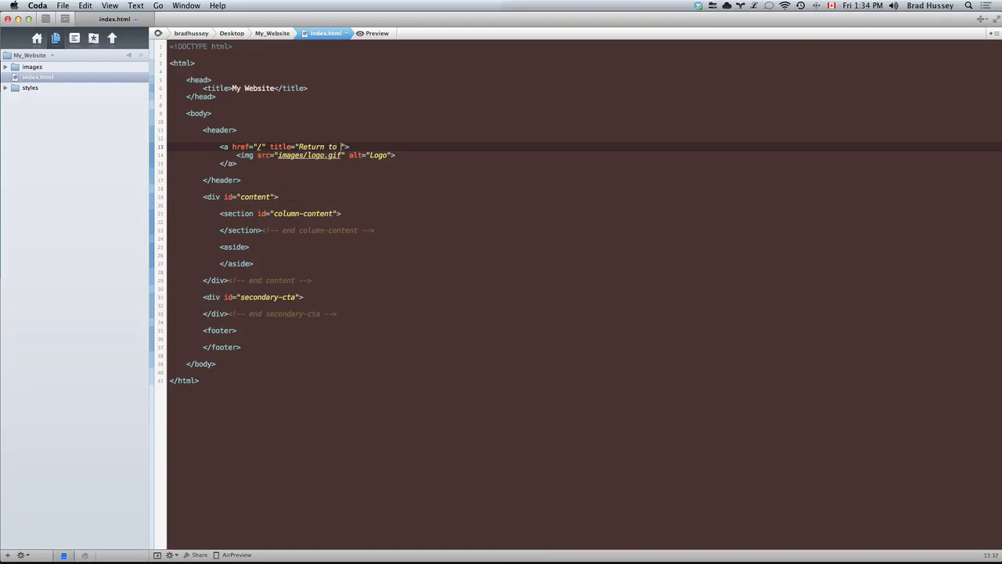
pyautogui.write('Home')
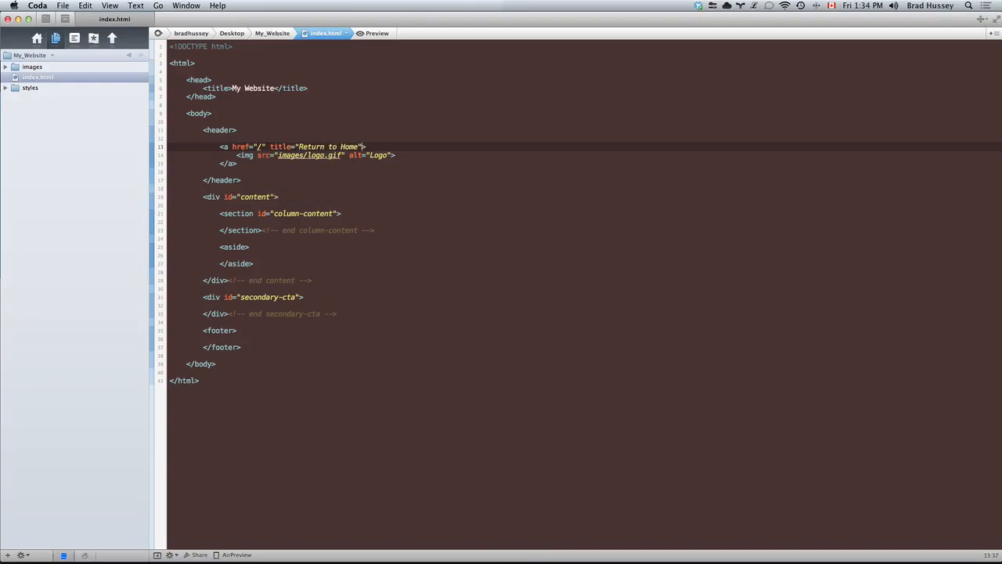
pyautogui.press('cmd+tab')
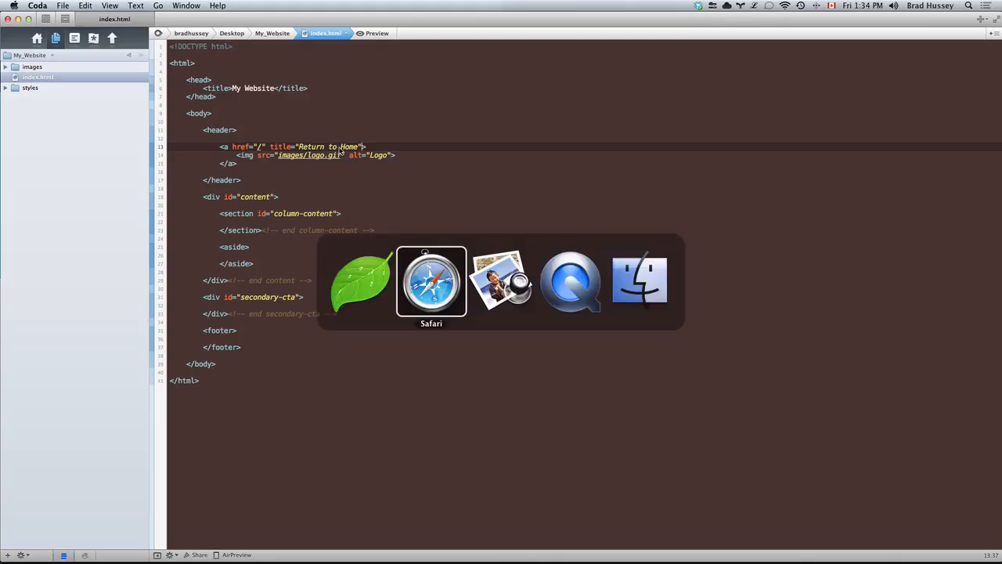
pyautogui.click(432, 282)
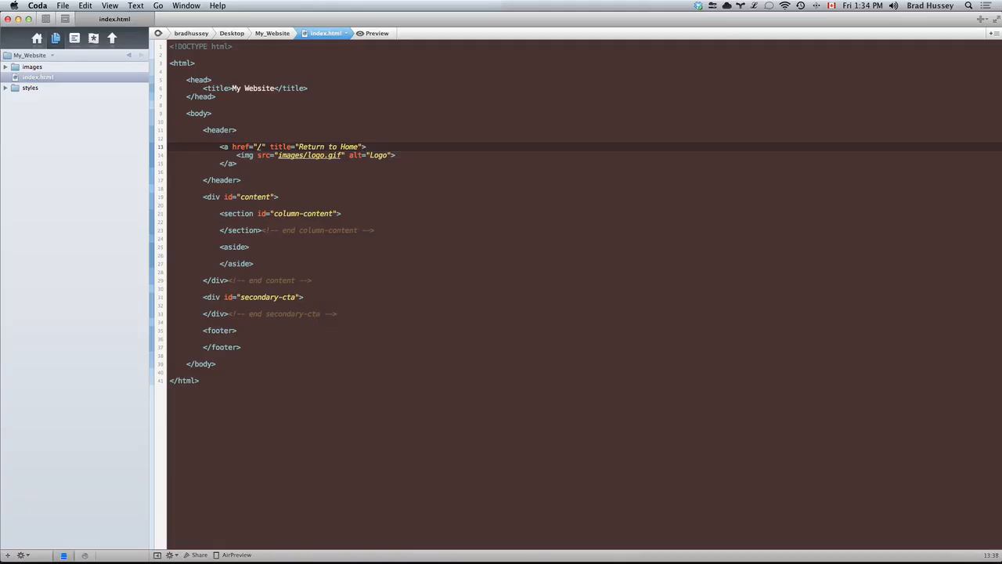
pyautogui.write('id="logo"')
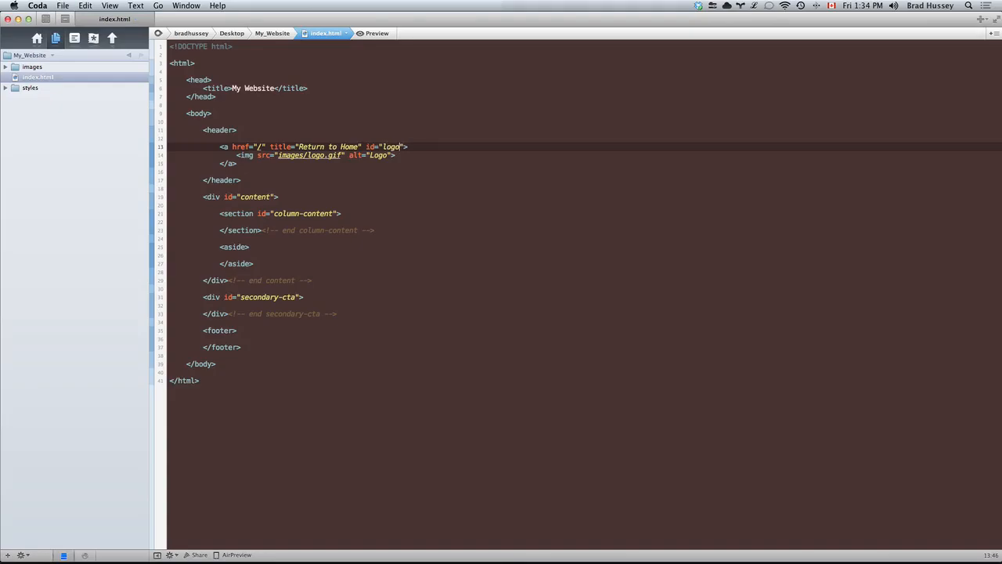
pyautogui.moveTo(590, 206)
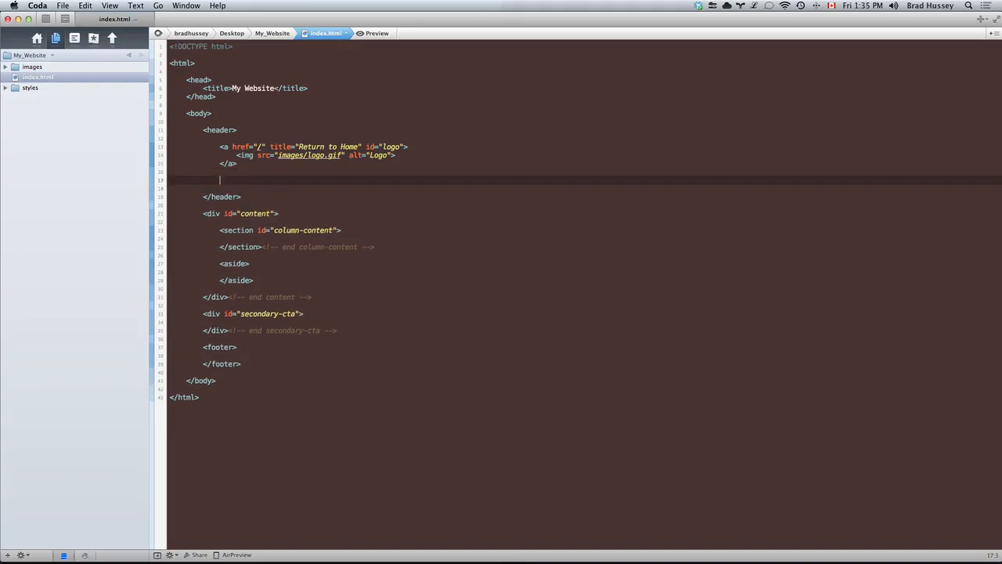
# Build a <nav> with a <ul> holding an <li> link item inside the header.
pyautogui.write('<nav>')
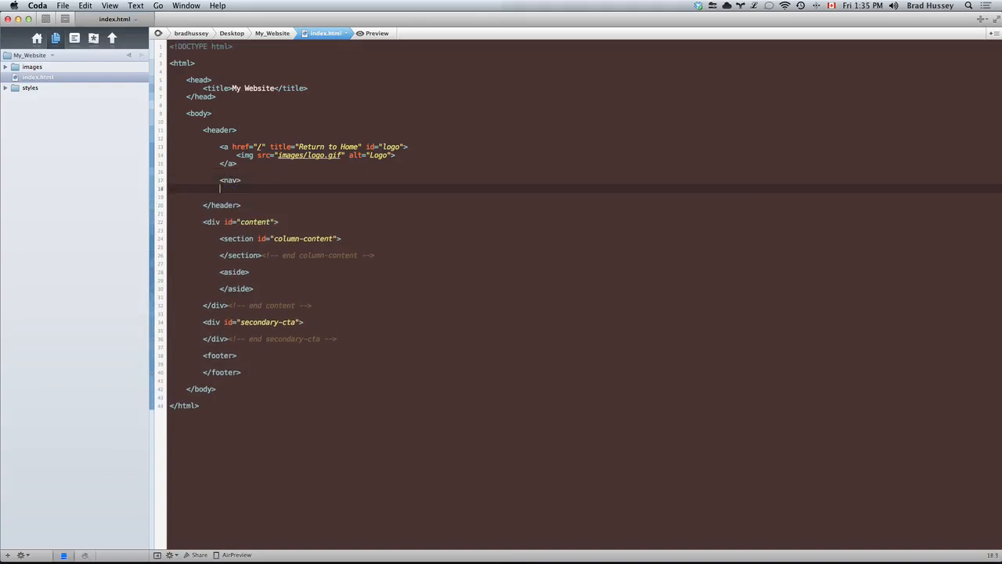
pyautogui.write('</nav>')
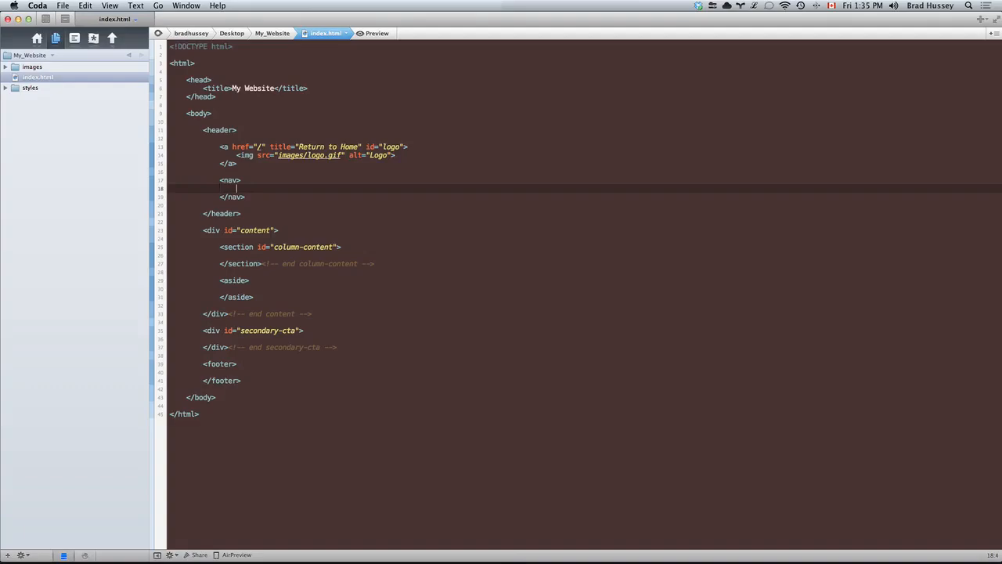
pyautogui.write('<ul>')
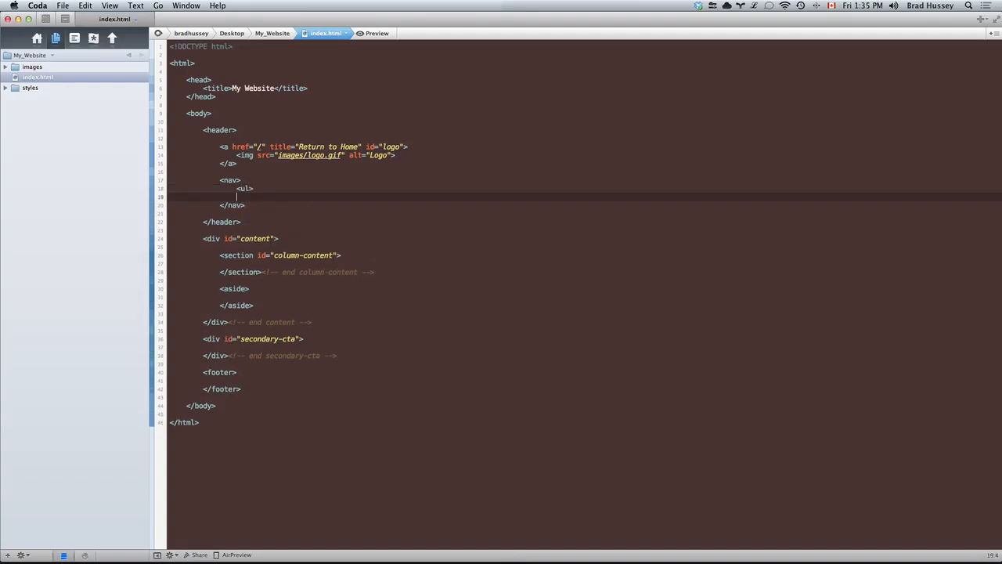
pyautogui.write('</ul>')
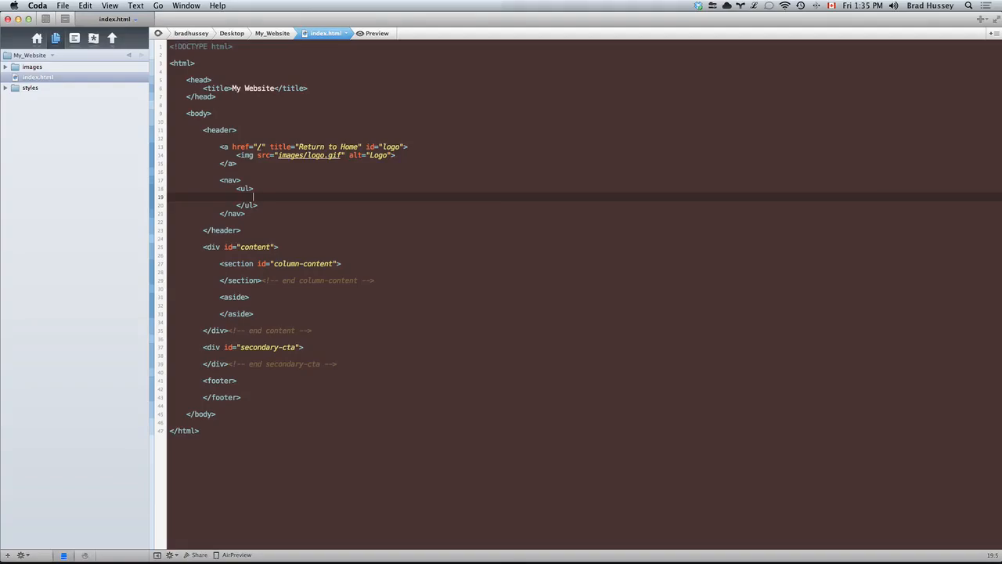
pyautogui.write('<li></li>')
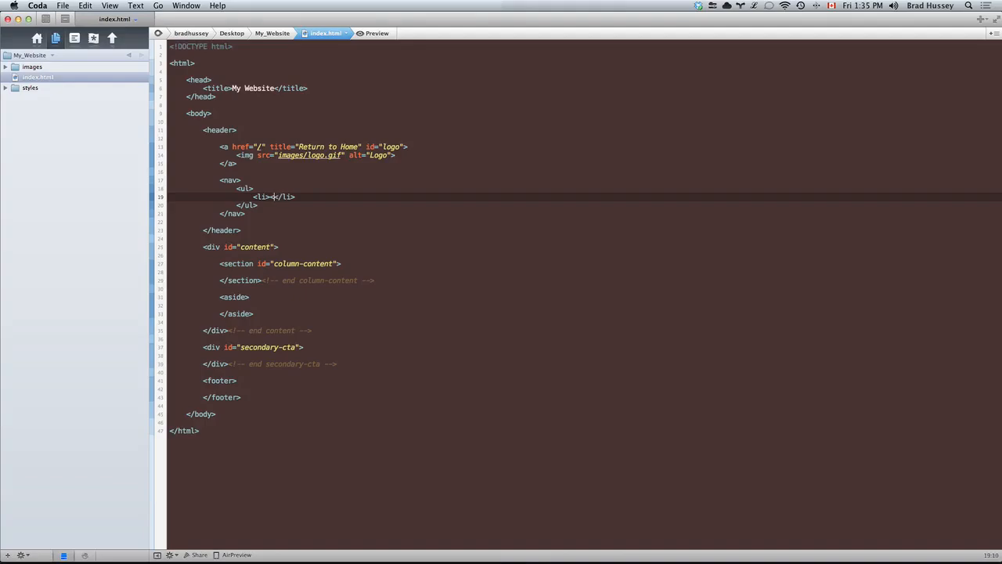
pyautogui.write('<a href="')
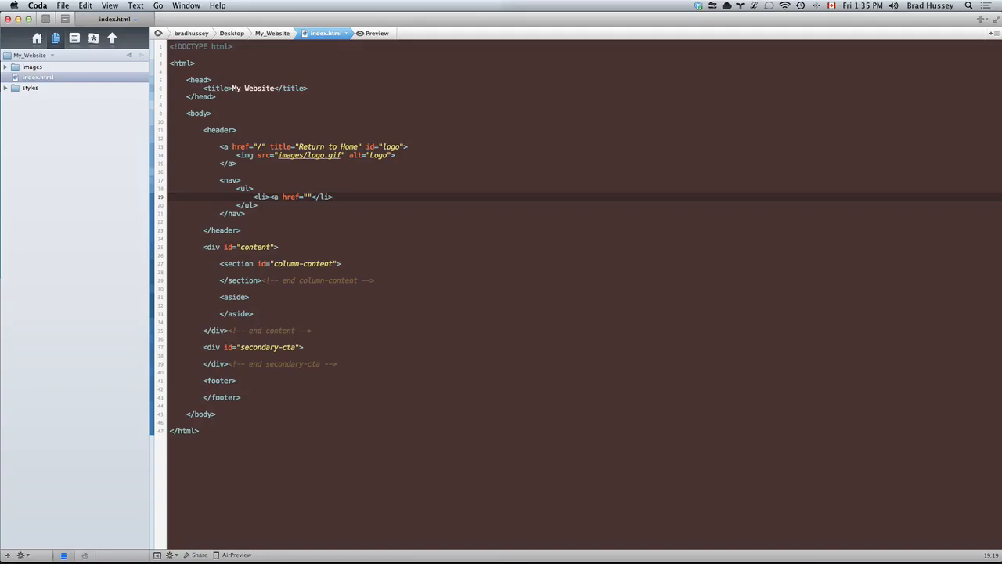
pyautogui.write('</a>')
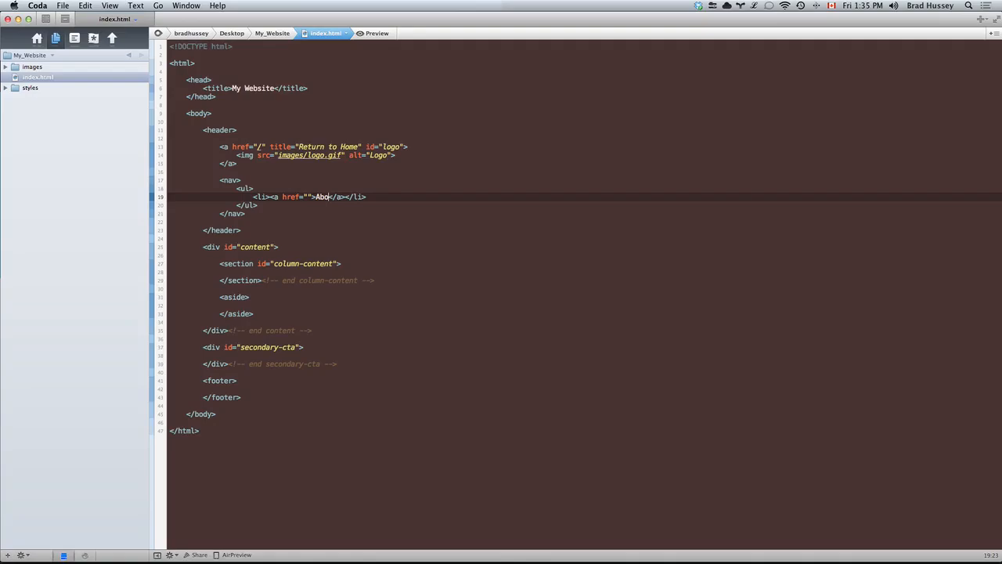
# Duplicate the list item and label the links About, Services and Contact.
pyautogui.write('ut')
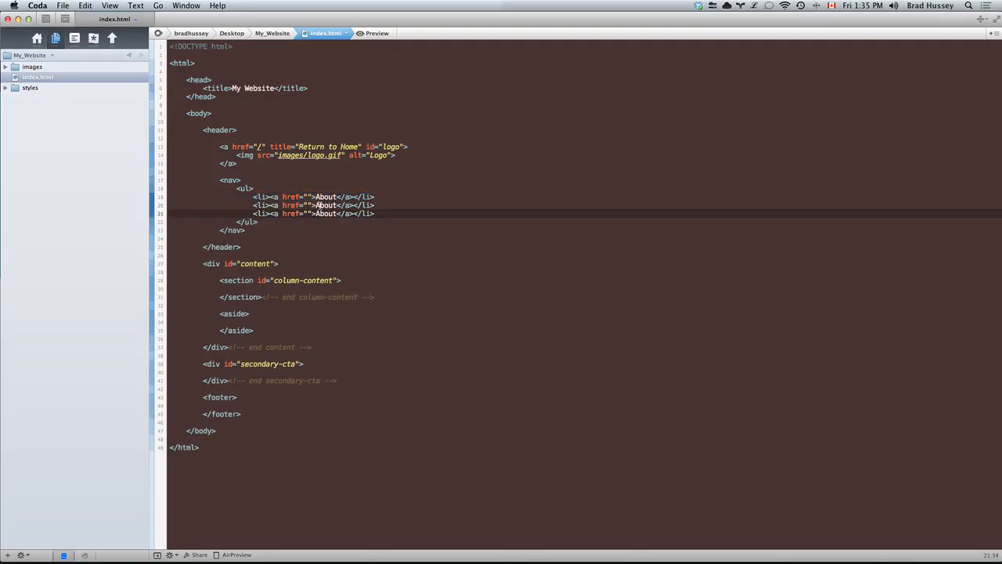
pyautogui.doubleClick(325, 205)
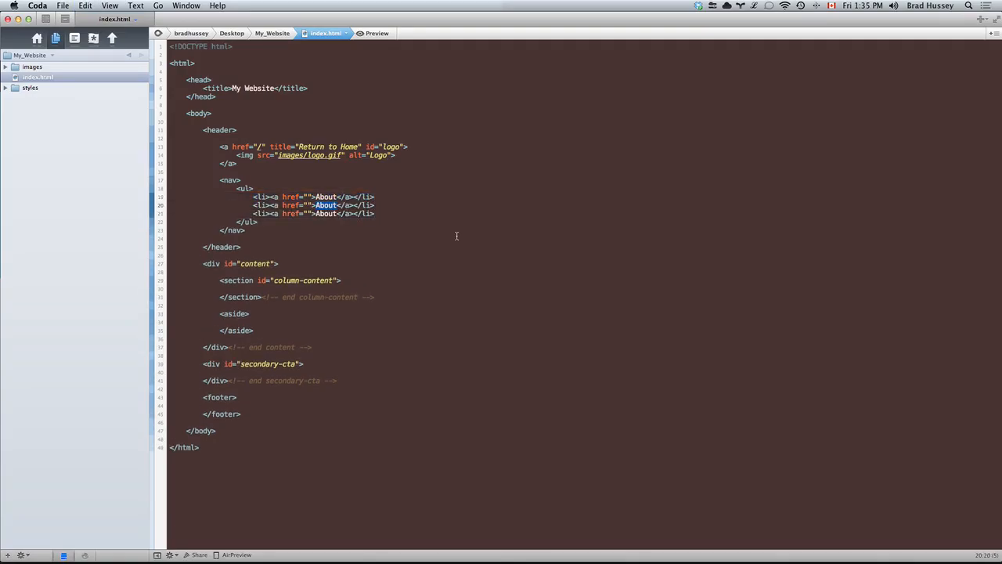
pyautogui.write('Services')
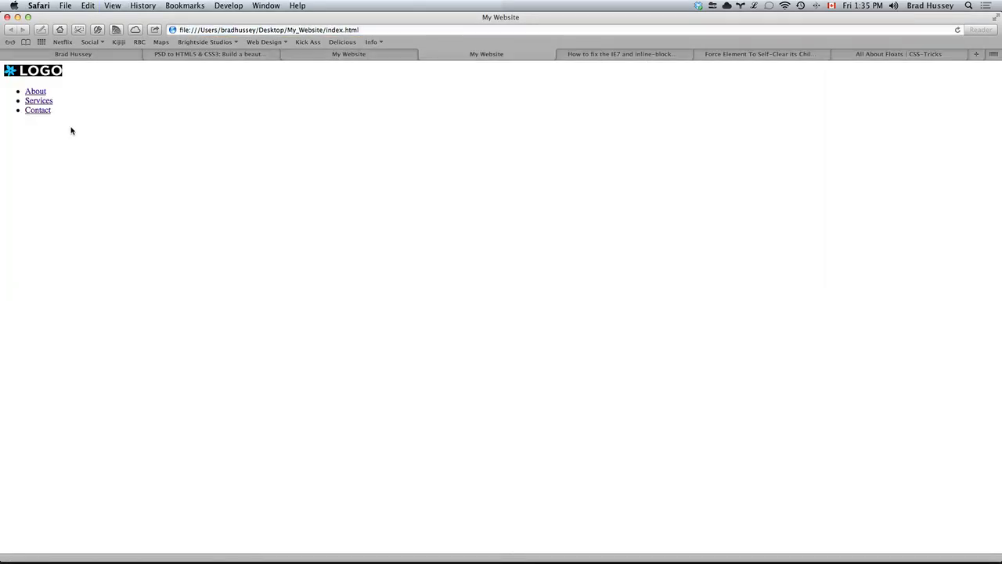
pyautogui.moveTo(38, 100)
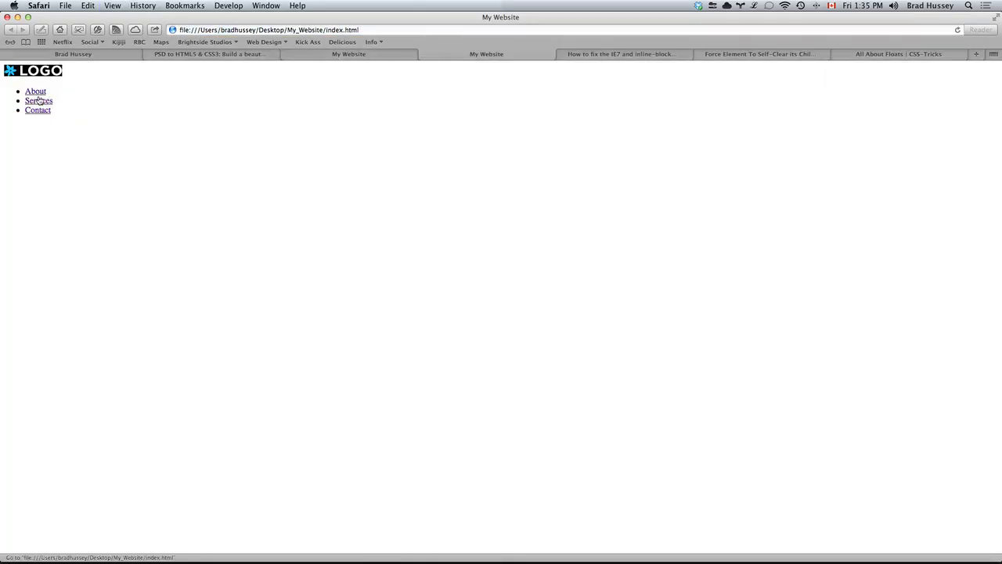
# View index.html in Safari to check the logo and About, Services, Contact links.
pyautogui.click(485, 53)
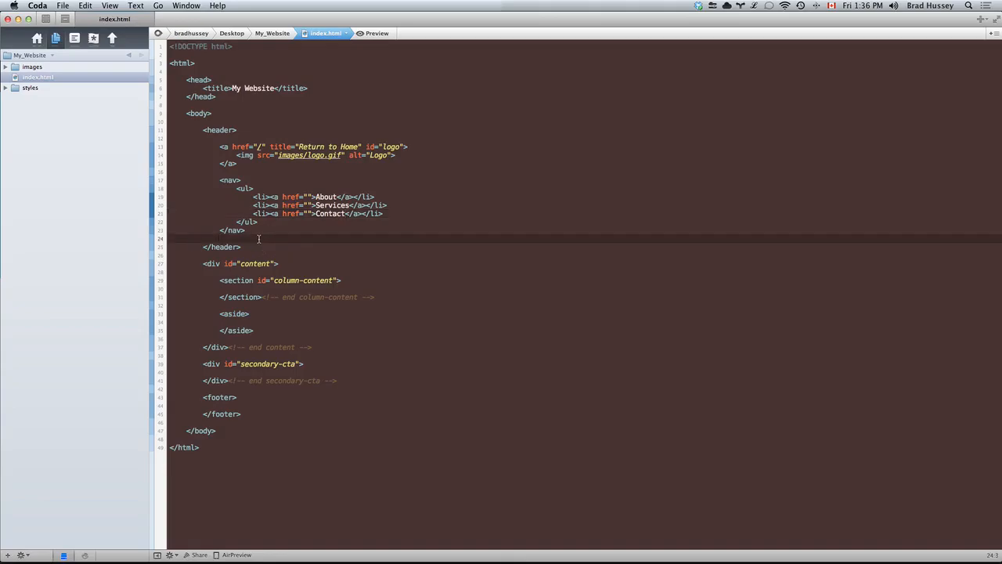
# Write <div id="hero"></div> followed by <!-- end hero --> below the closing </nav>.
pyautogui.press('enter')
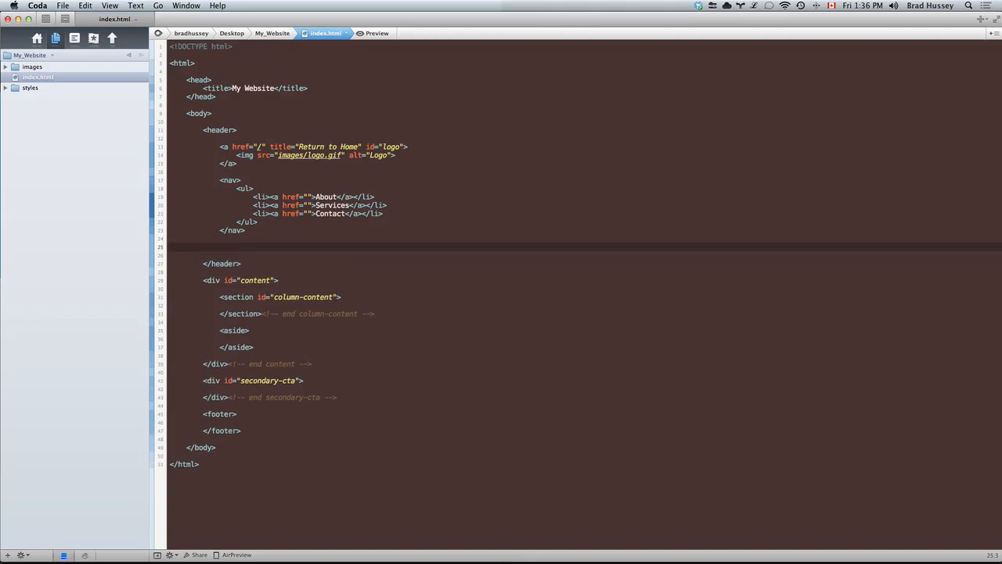
pyautogui.write('<')
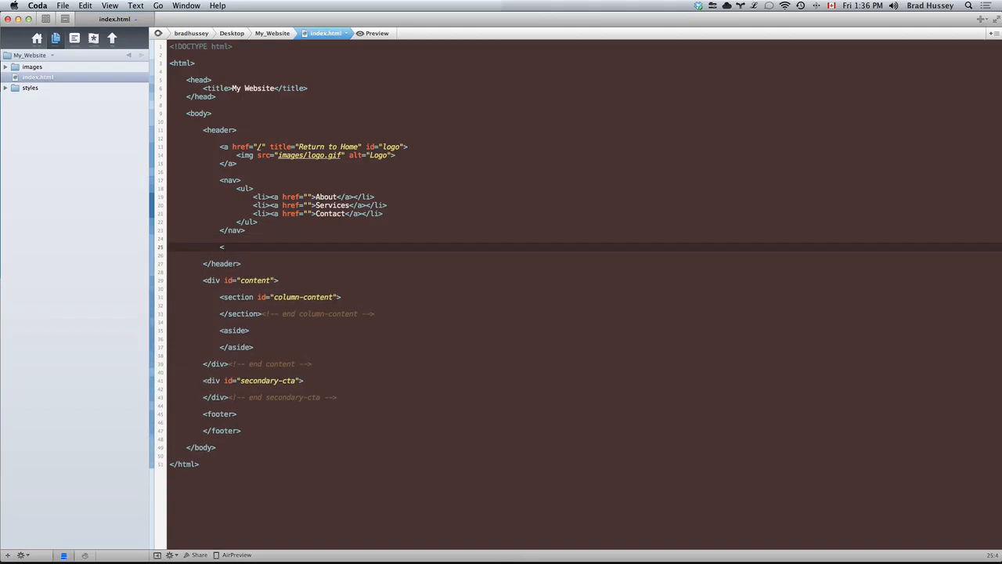
pyautogui.write('div>')
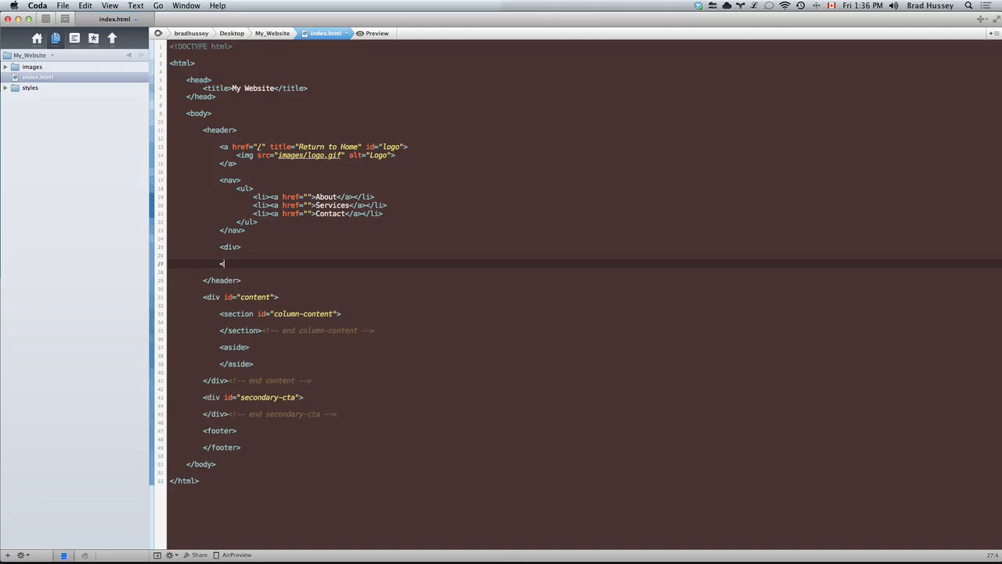
pyautogui.write('/div><!--')
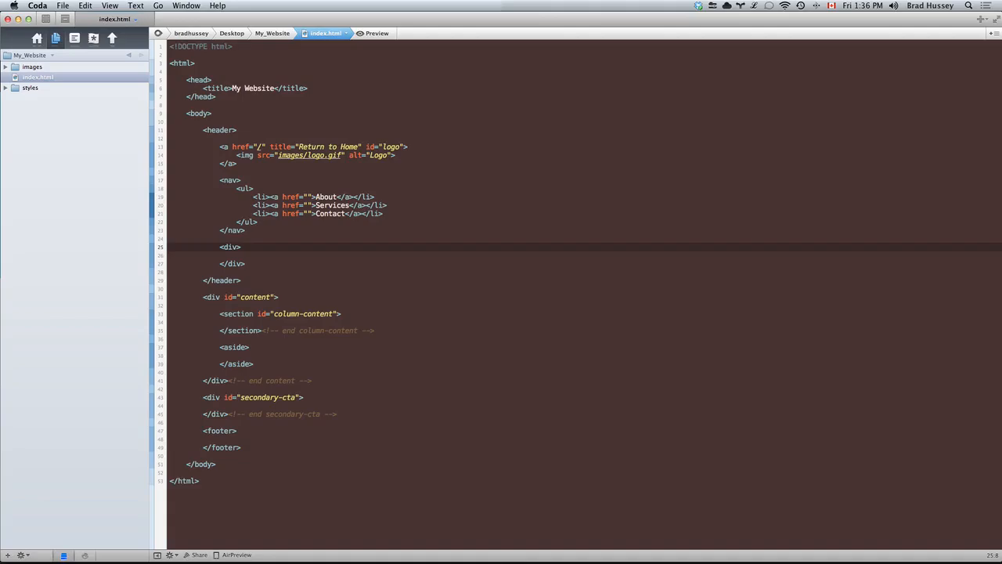
pyautogui.write('id="')
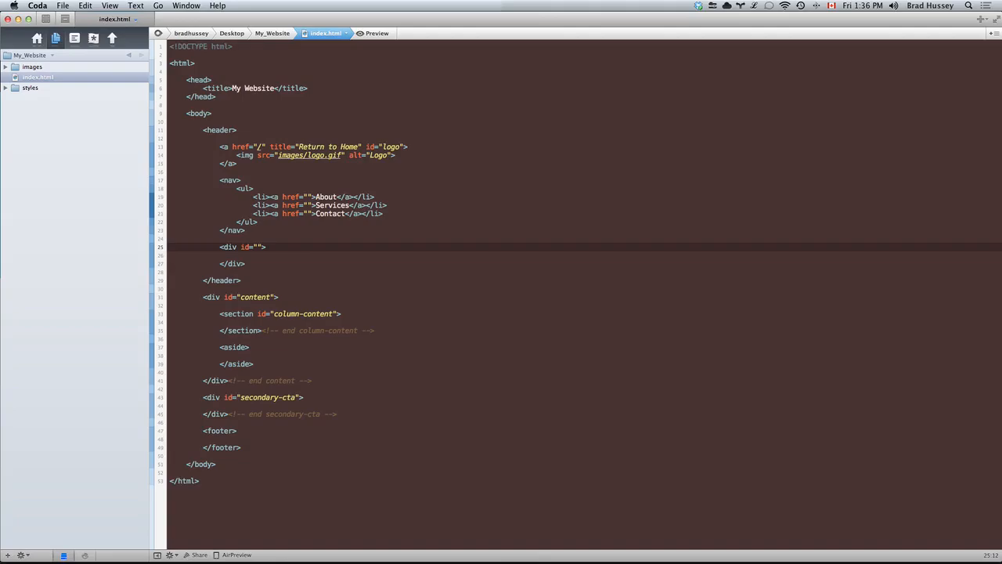
pyautogui.write('her')
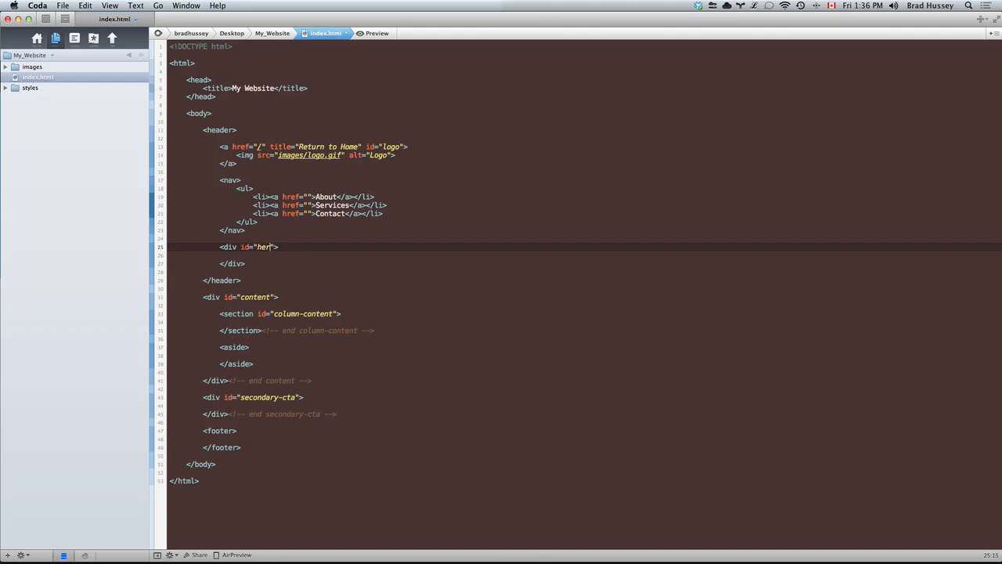
pyautogui.write('o')
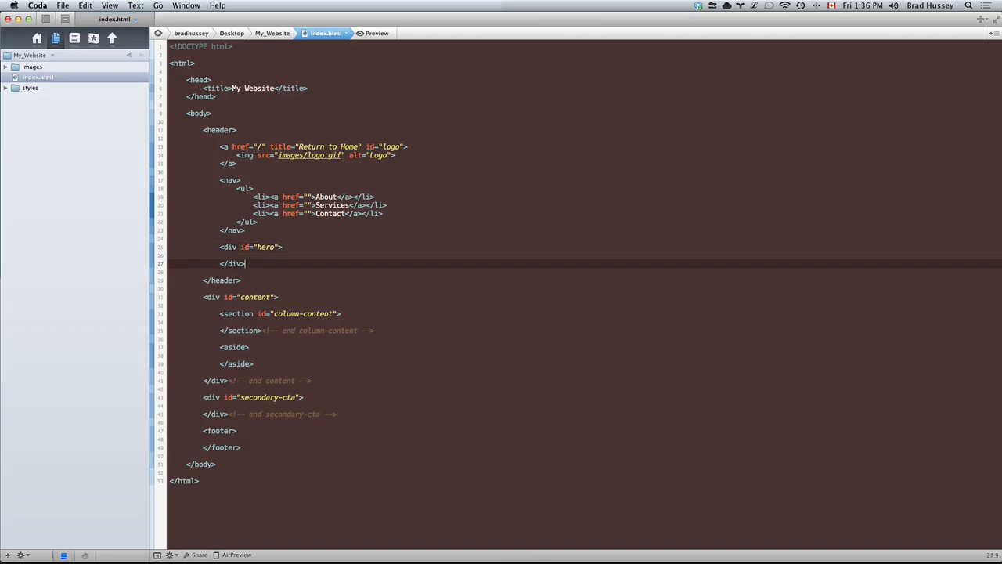
pyautogui.write('<!-- end hero -->')
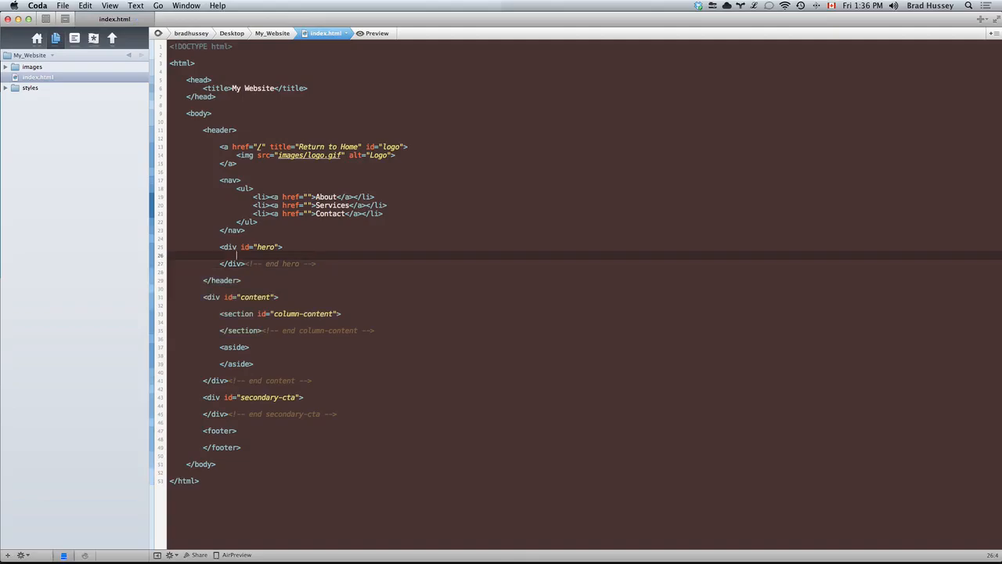
pyautogui.press('cmd+tab')
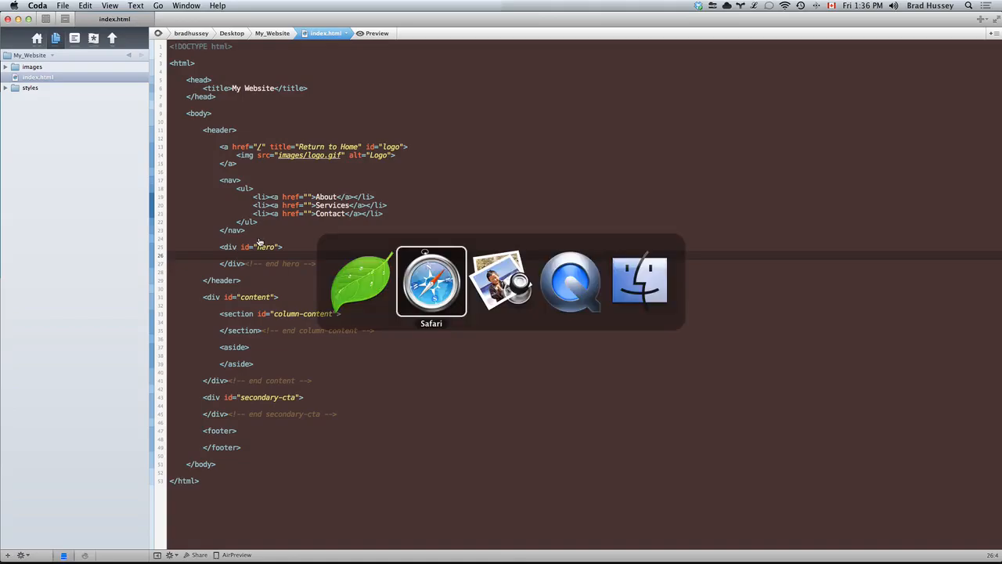
# Inside #hero, start a <div id="hero-title">, correcting the misspelled id.
pyautogui.click(433, 282)
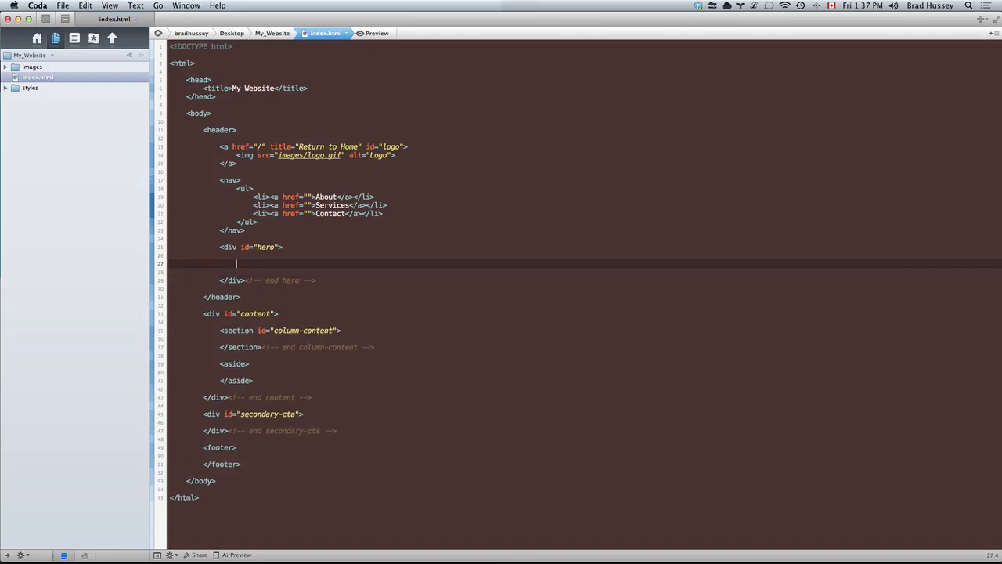
pyautogui.write('<div id="hero">')
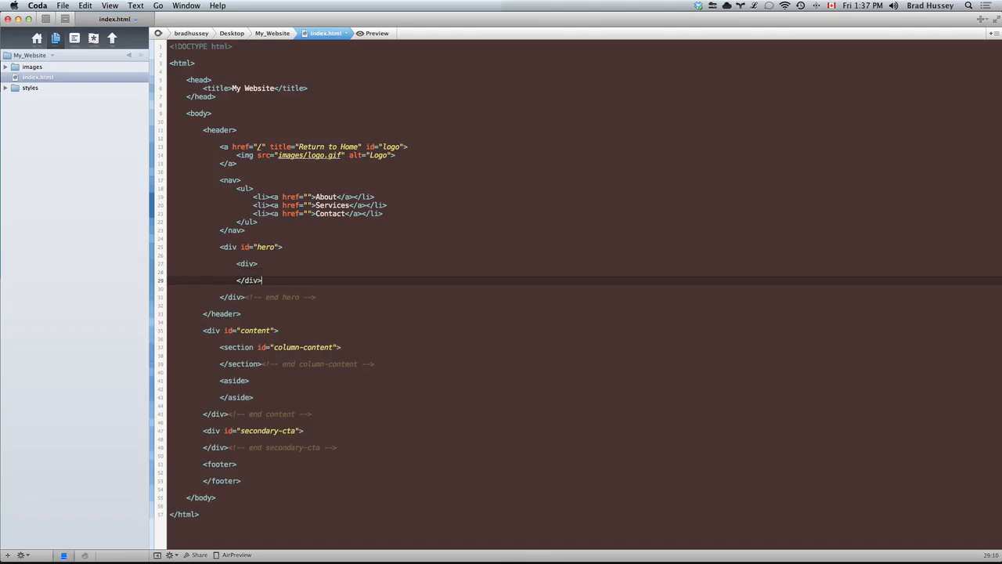
pyautogui.write('id=""')
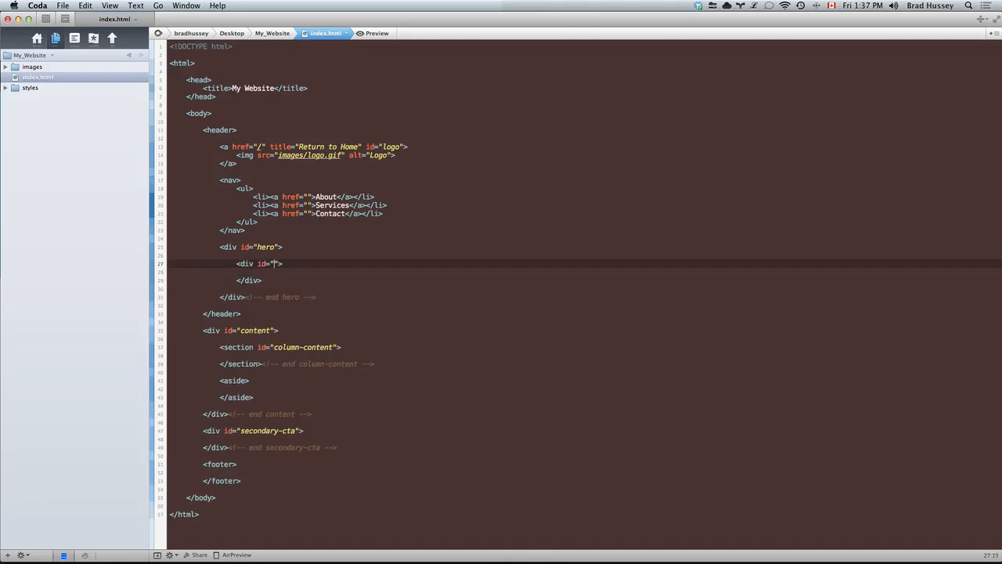
pyautogui.write('hero-itl')
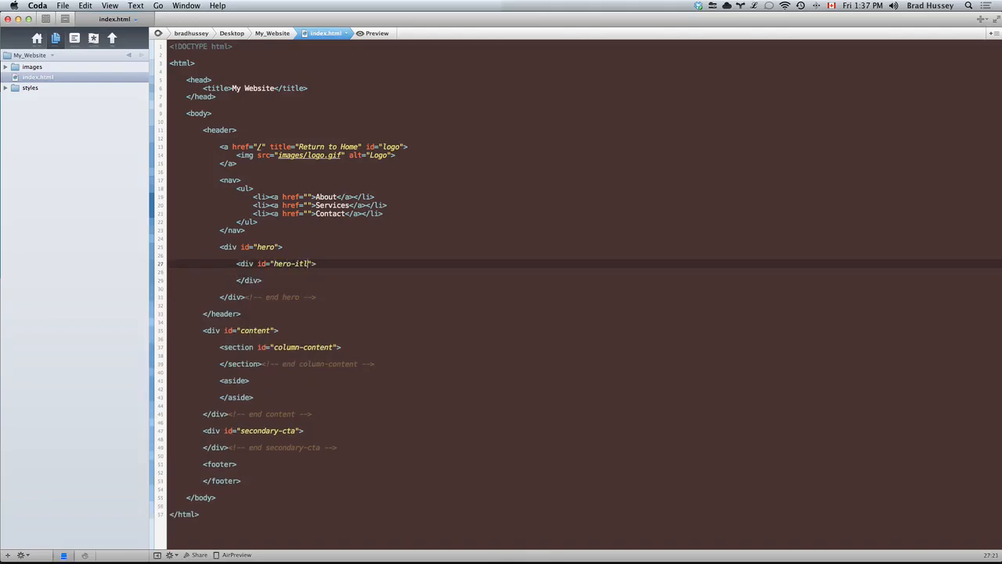
pyautogui.press('Backspace')
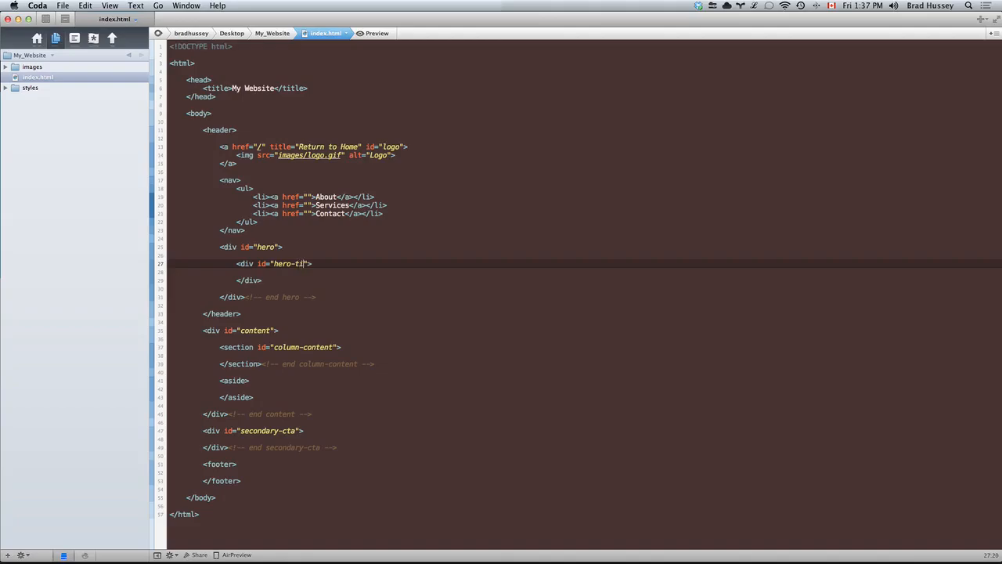
pyautogui.write('tle')
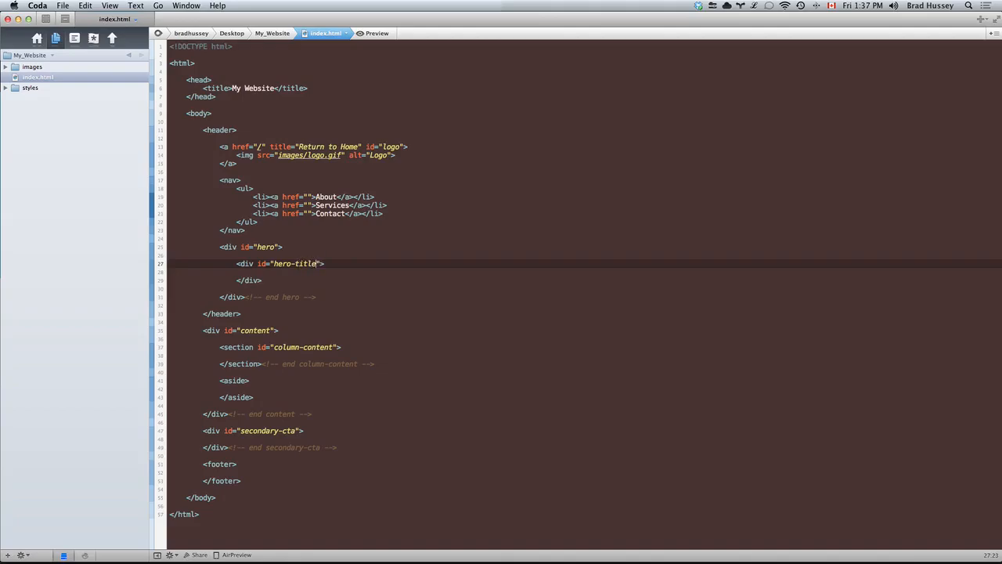
# Close the hero-title div with an end comment and add <h1>Really big title</h1> inside it.
pyautogui.write('<div>')
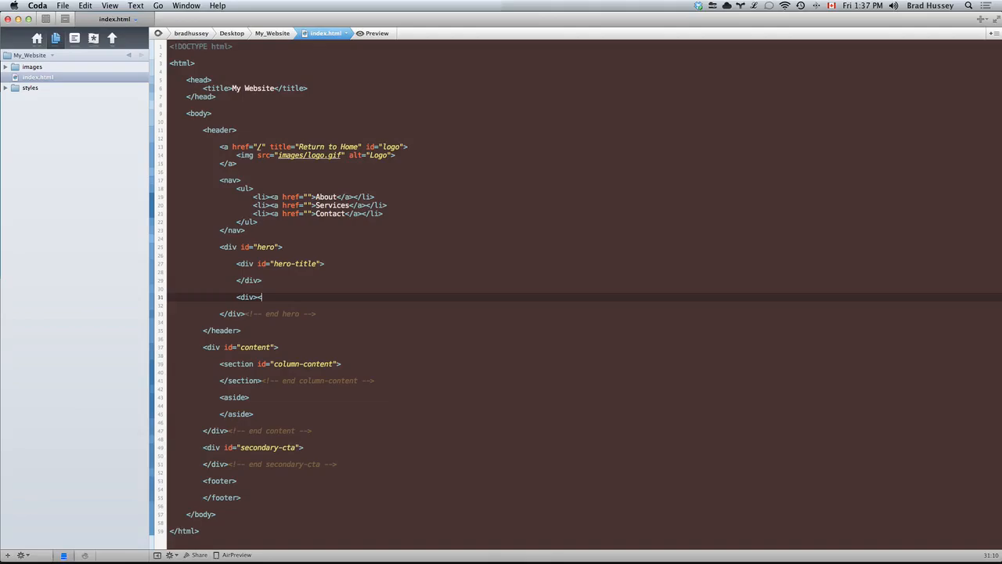
pyautogui.write('</div>')
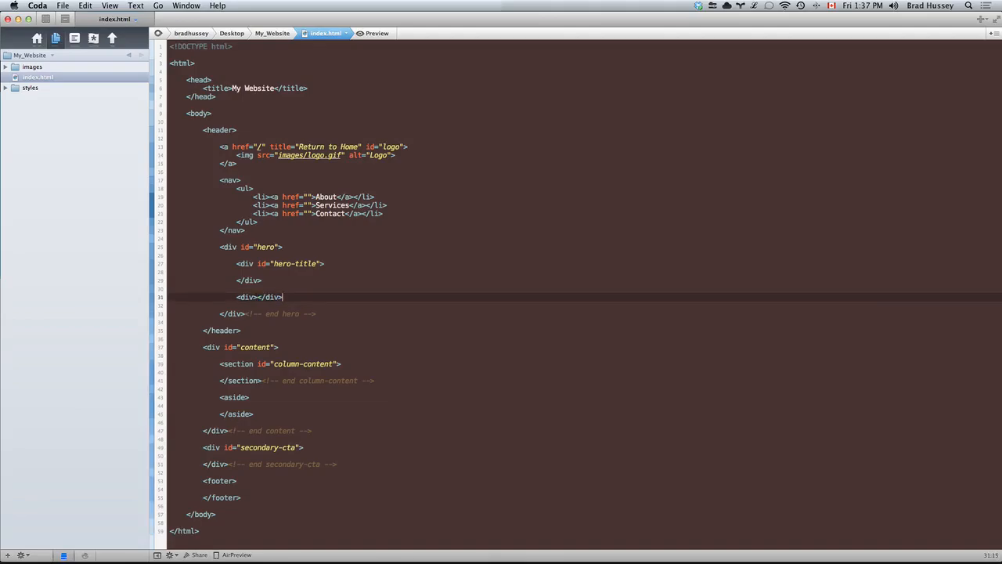
pyautogui.press('Backspace')
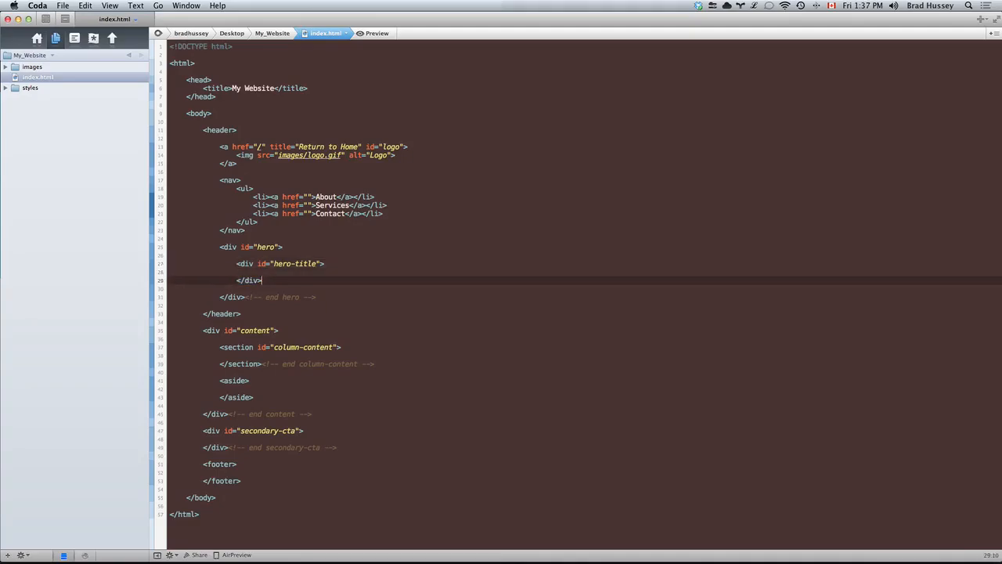
pyautogui.write('<!-- hero-title -->')
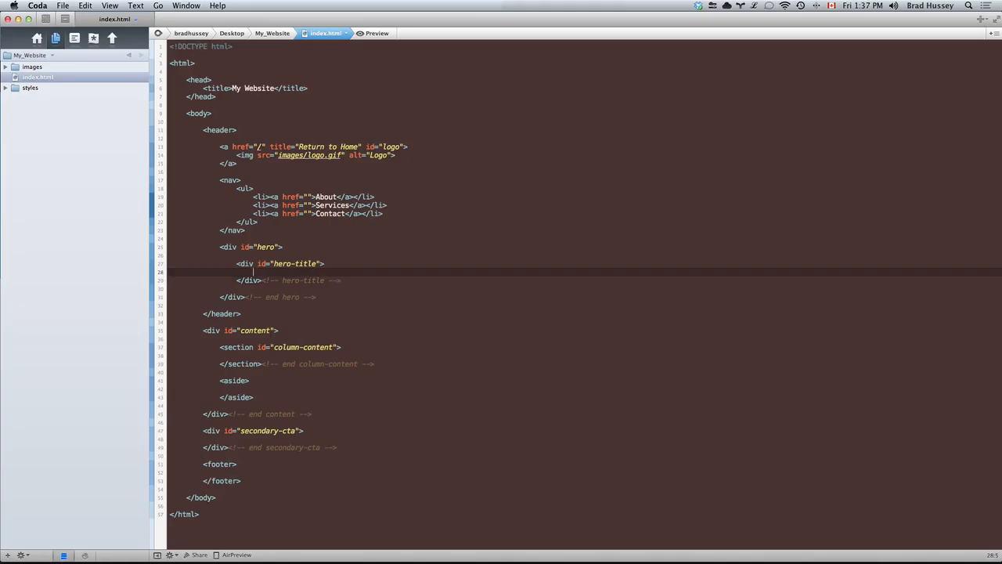
pyautogui.write('<h1>Really big title</h1>')
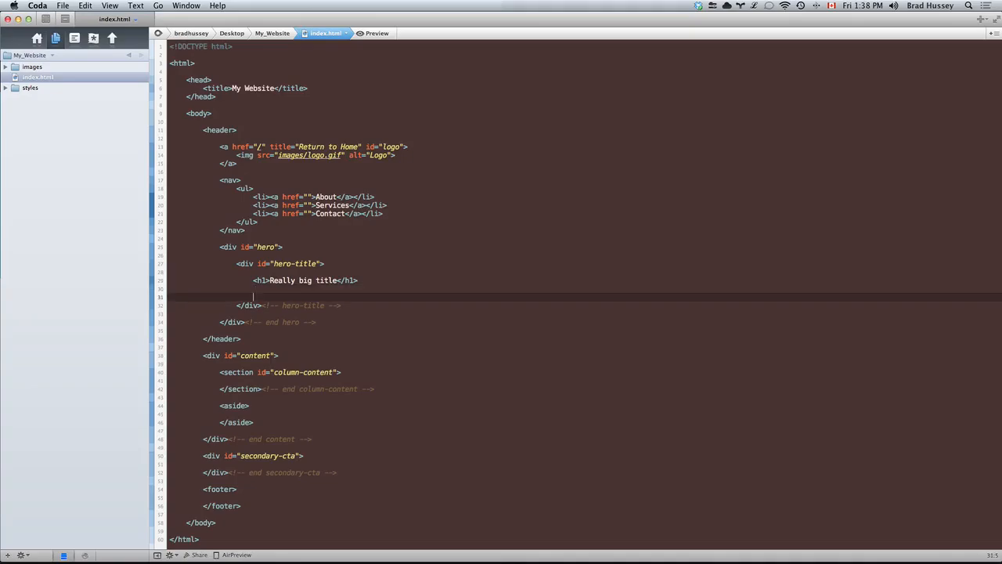
# Add an empty <h2></h2> below the <h1> hero title.
pyautogui.click(338, 281)
pyautogui.write(' 2.0')
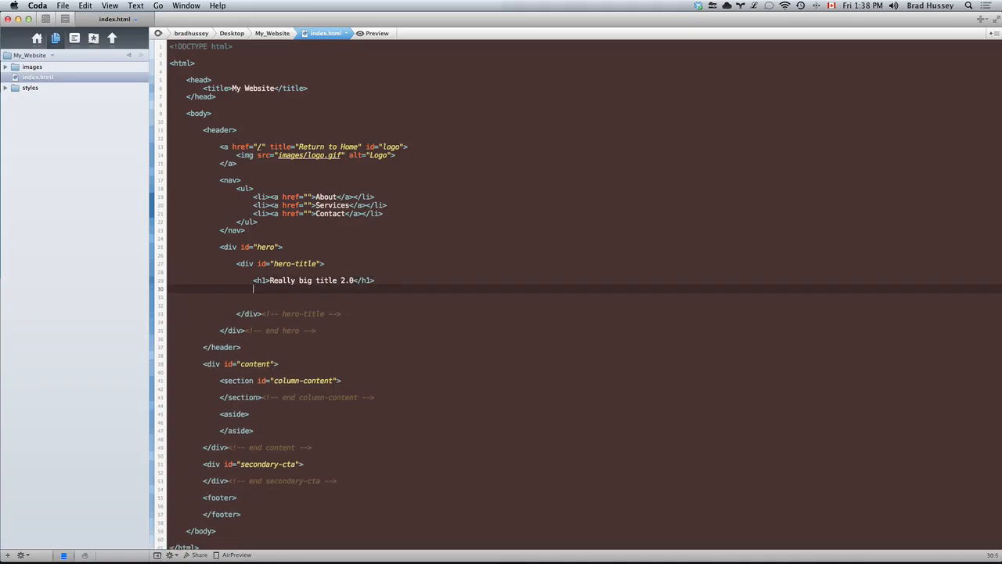
pyautogui.write('<h2></h2>')
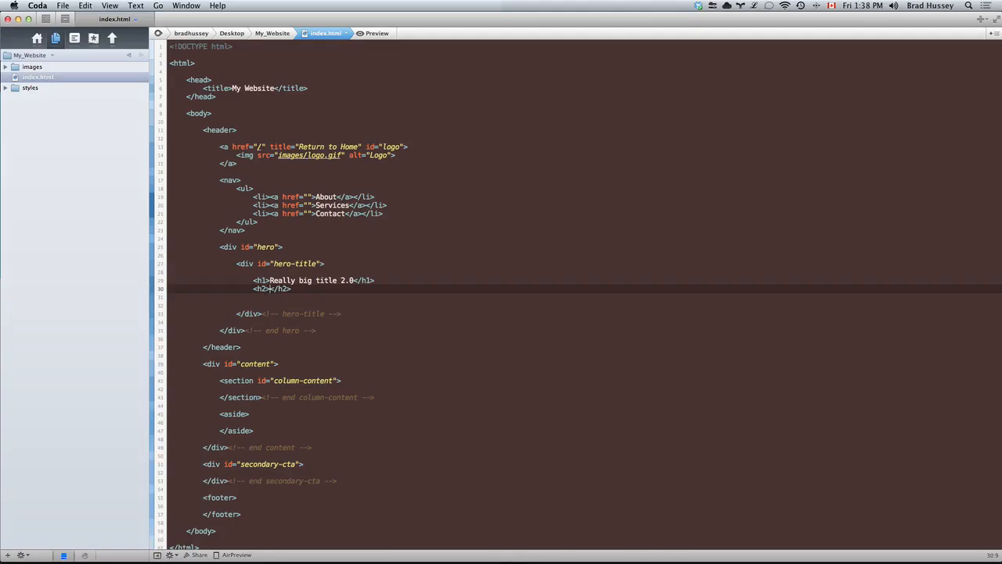
pyautogui.doubleClick(262, 288)
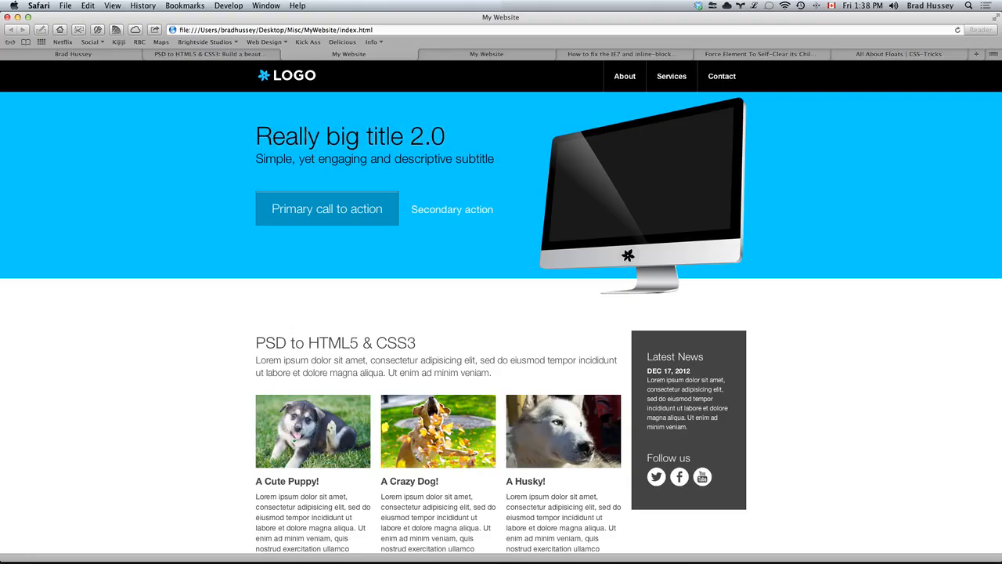
pyautogui.moveTo(386, 106)
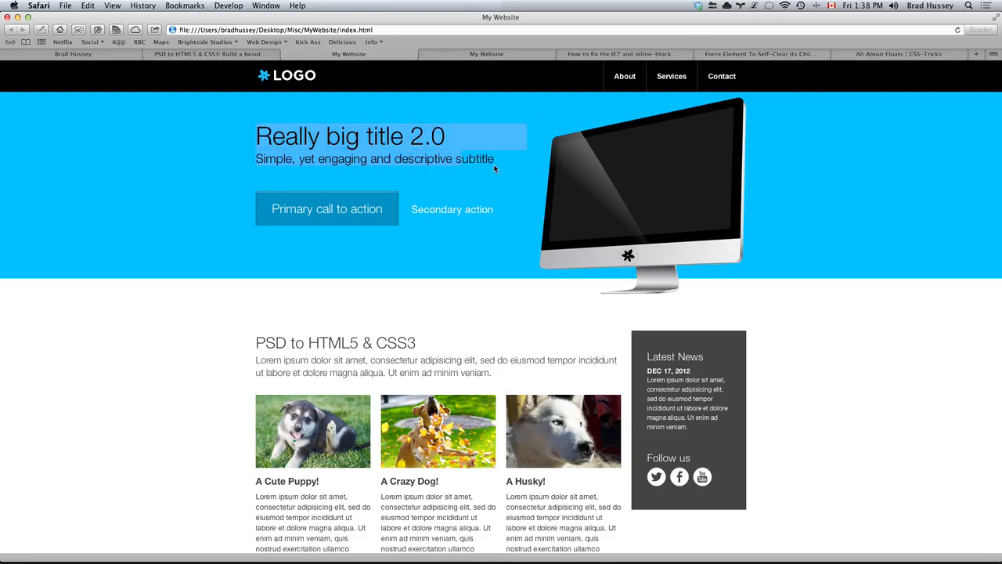
# In Safari, disable styles on the reference page to see its plain headings, links and image.
pyautogui.click(295, 137)
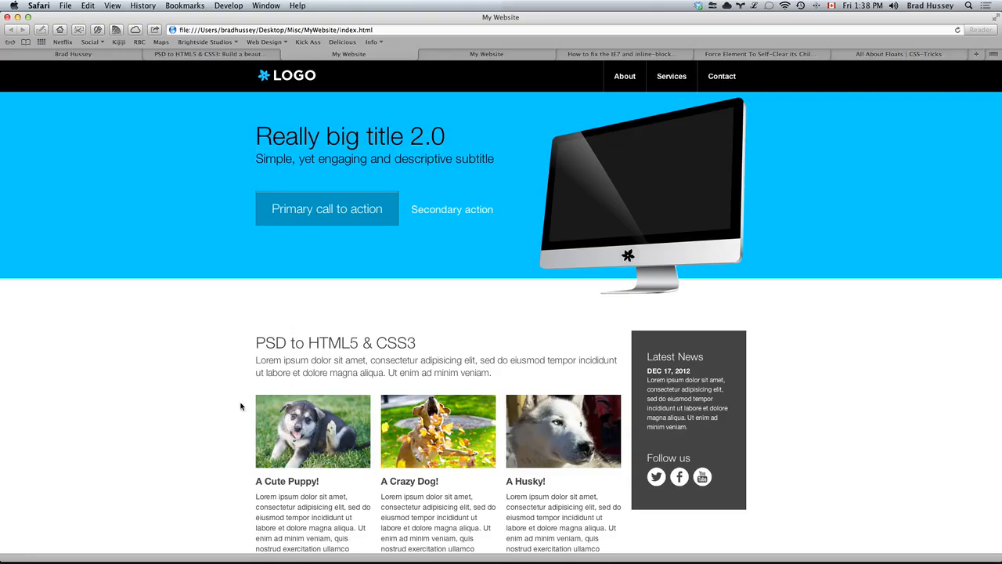
pyautogui.moveTo(379, 488)
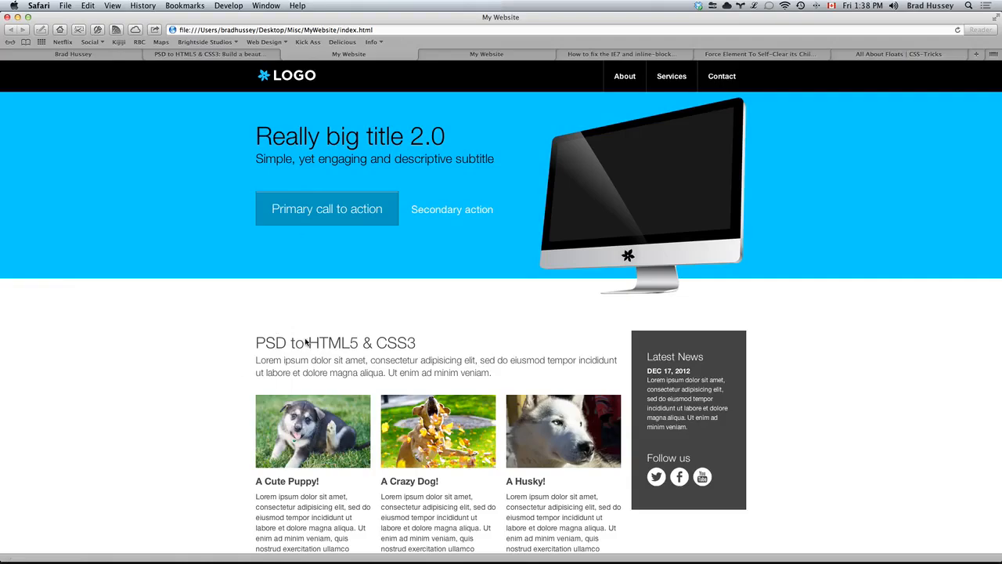
pyautogui.click(229, 7)
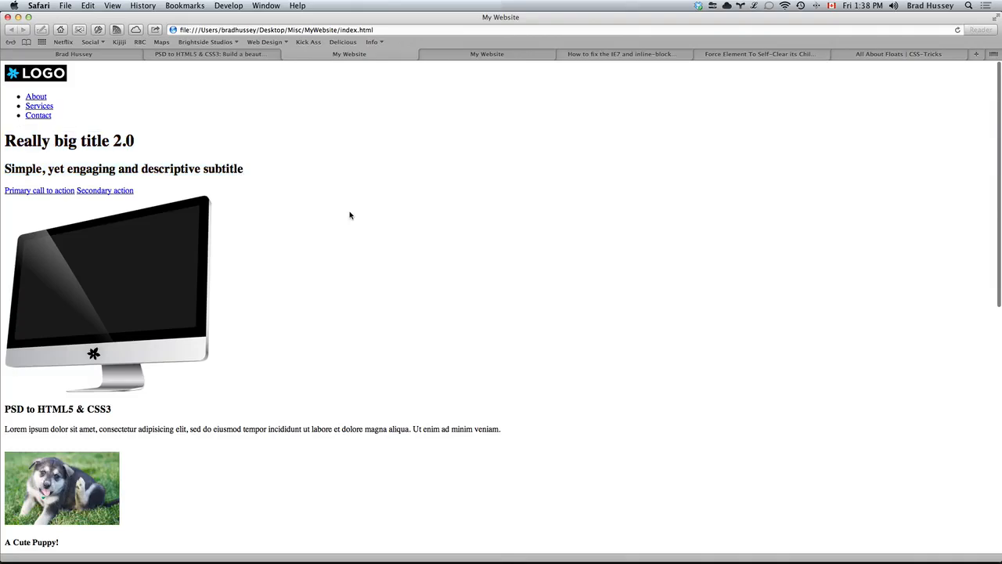
pyautogui.scroll(-3)
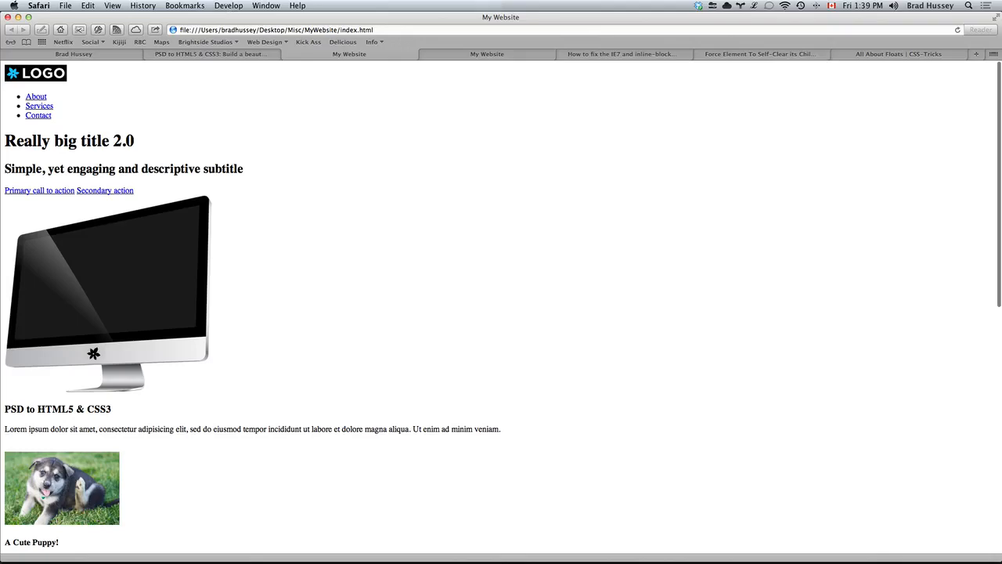
pyautogui.moveTo(253, 180)
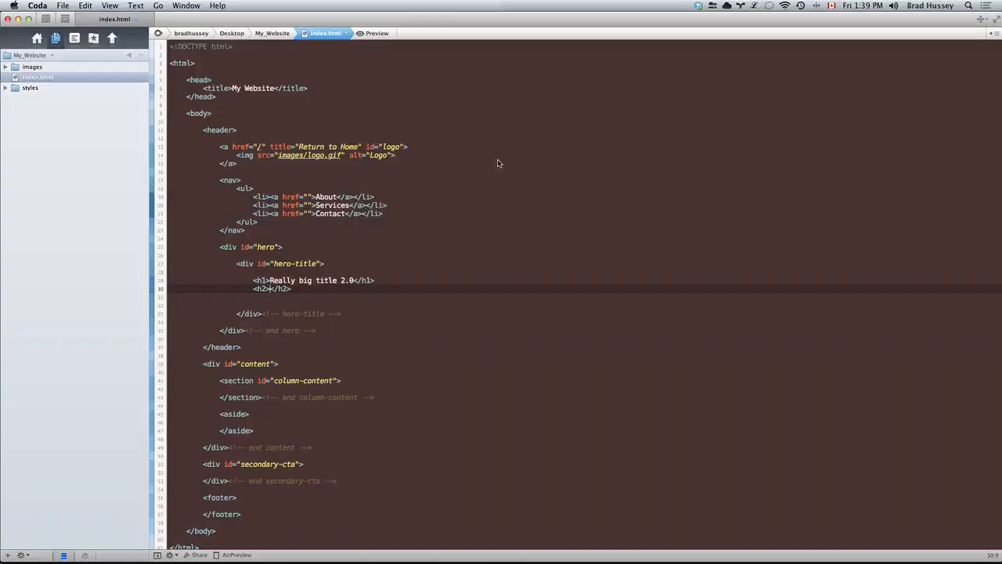
# Fill the <h2> with 'Simple, yet engaging and descriptive subtitle'.
pyautogui.write('Simple, yet engaging and descripti')
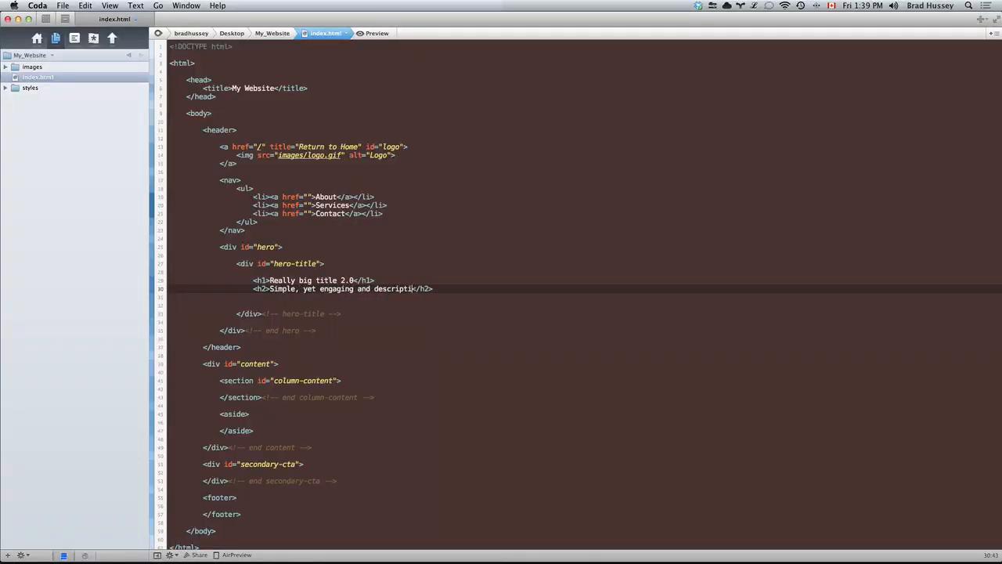
pyautogui.write('subtitle')
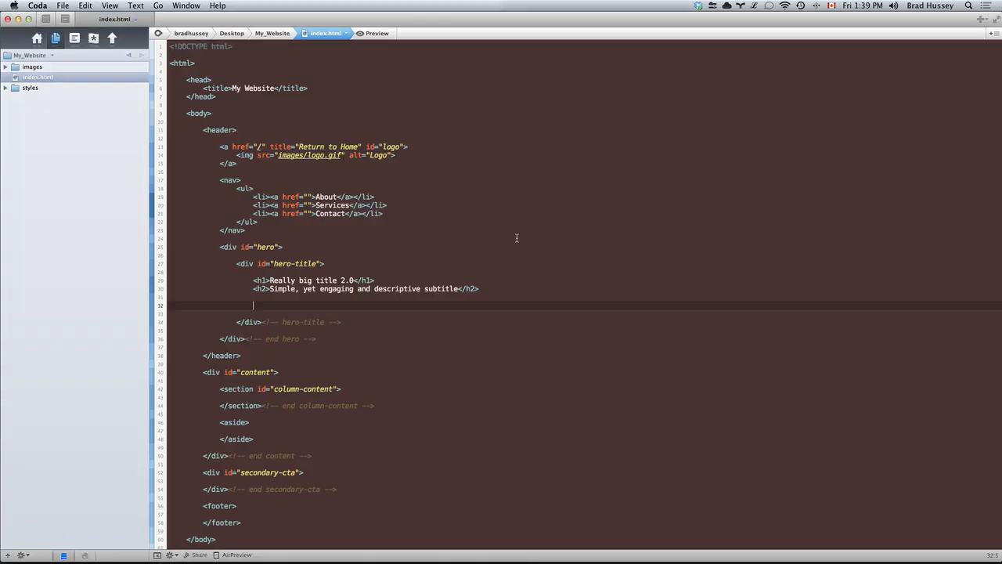
# Add a <div id="call-to-action"> with its closing comment under the subtitle.
pyautogui.write('<')
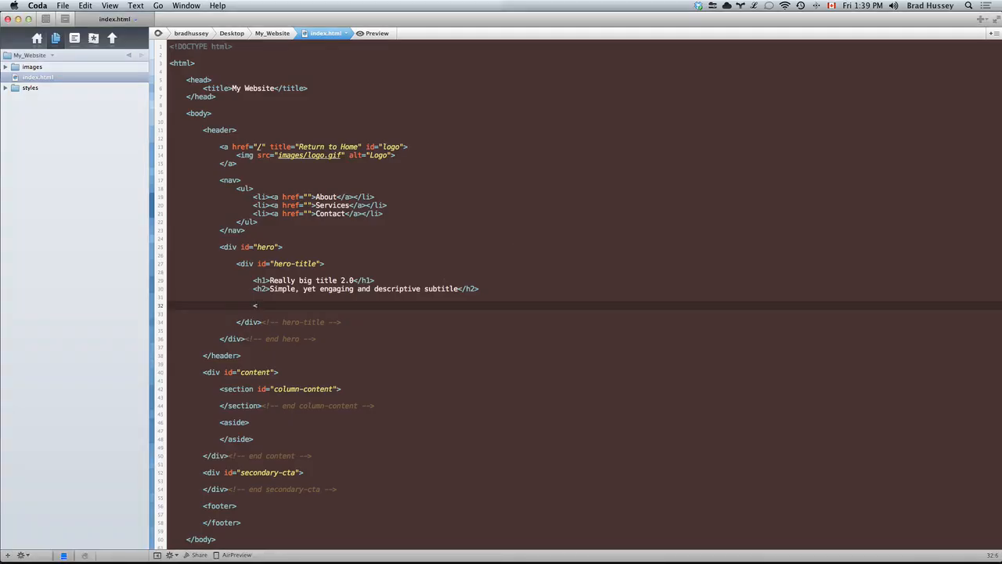
pyautogui.write('div>')
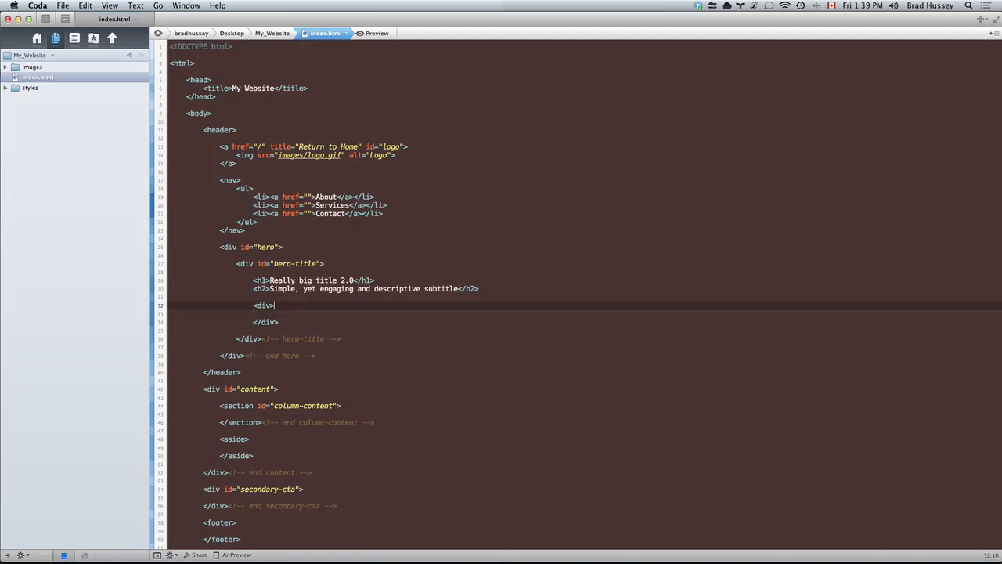
pyautogui.write('i')
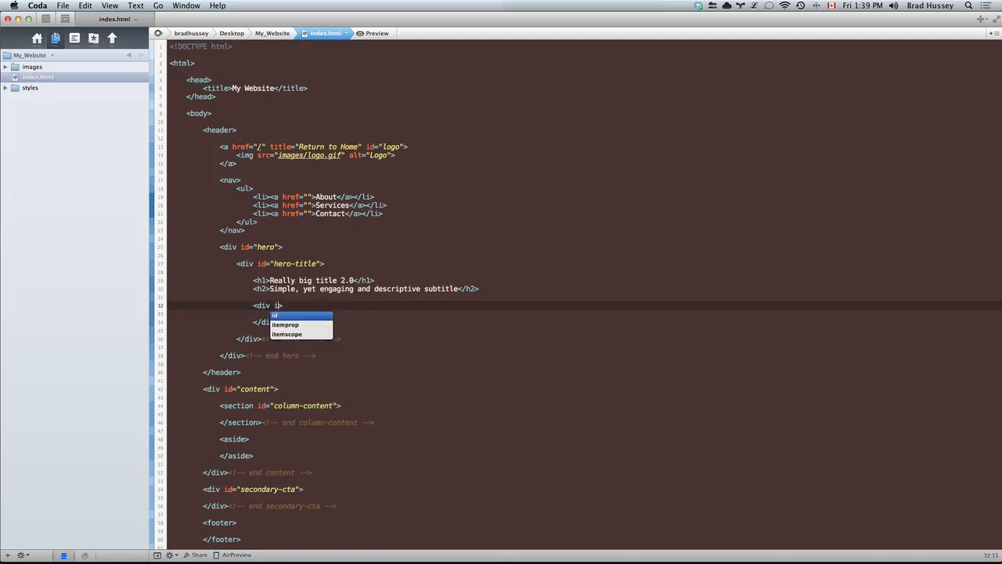
pyautogui.write('call-to-"')
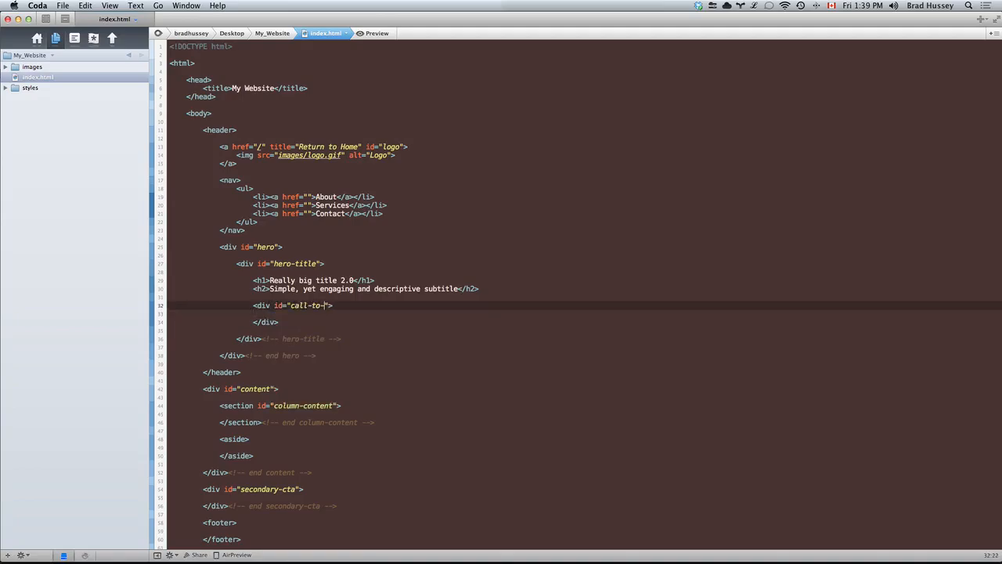
pyautogui.write('action')
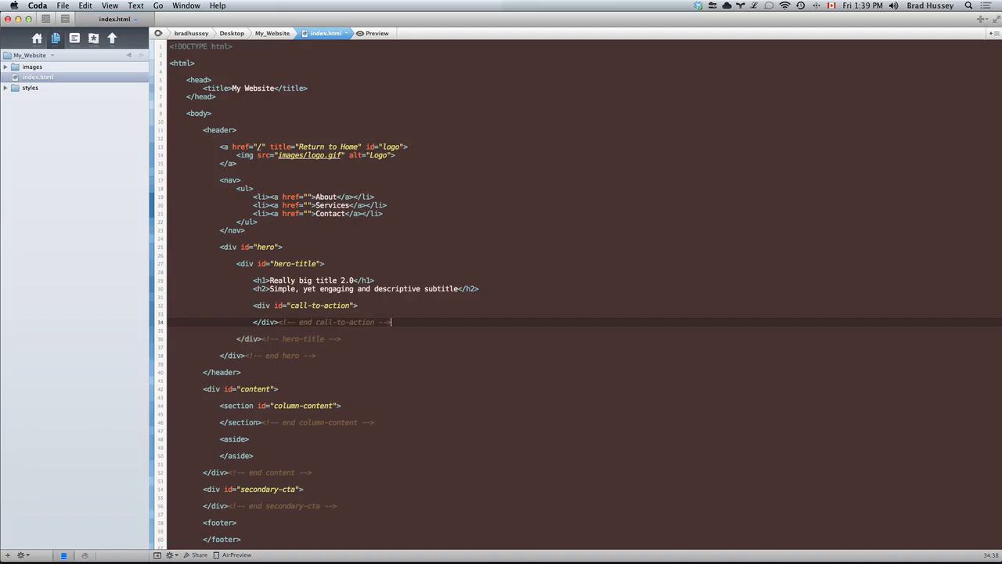
# Place 'Primary call to action' and 'Secondary action' <a href=""> links inside the call-to-action div.
pyautogui.write('<a')
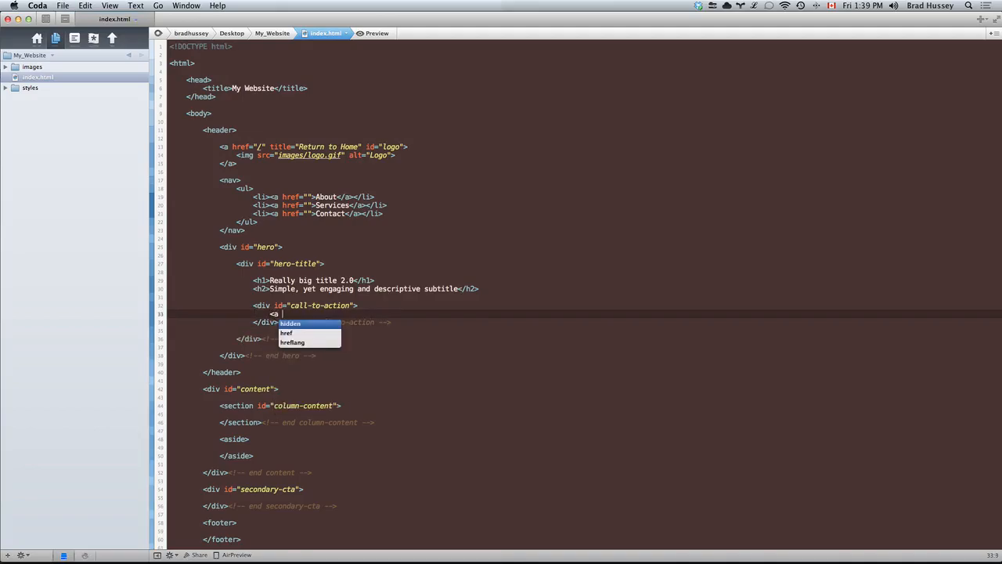
pyautogui.write('href=""></a>')
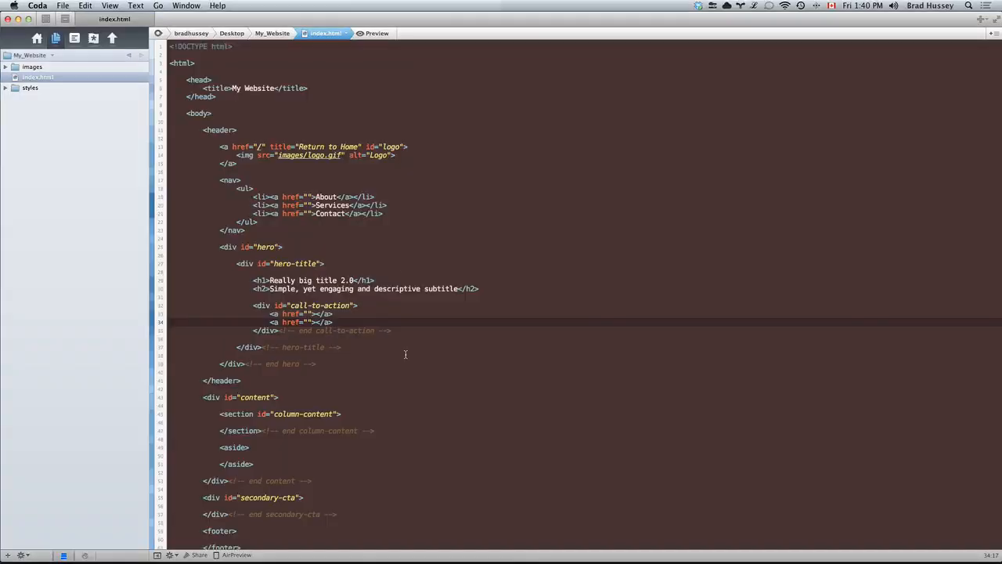
pyautogui.write('Primary call to action')
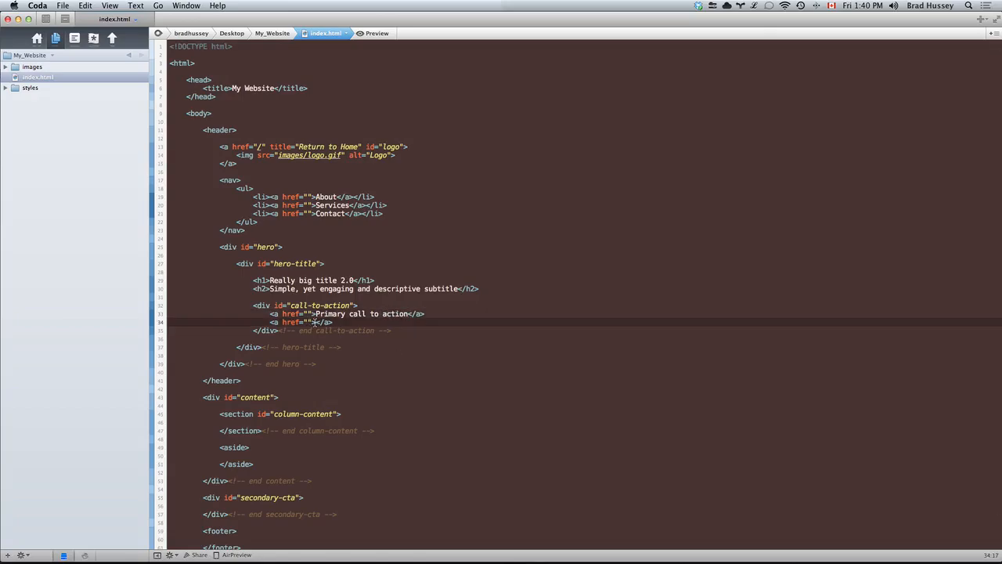
pyautogui.write('Secon')
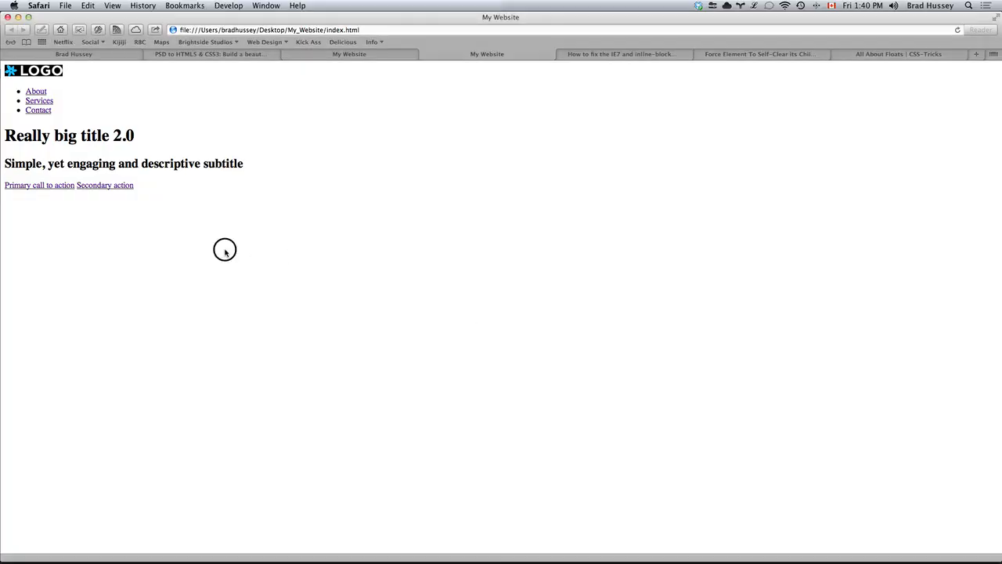
pyautogui.moveTo(150, 188)
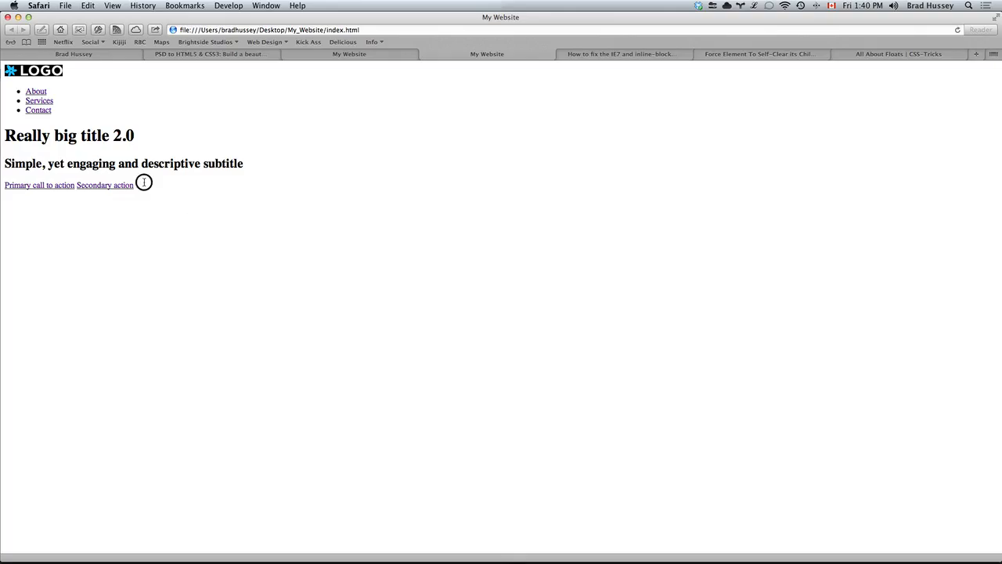
pyautogui.moveTo(266, 273)
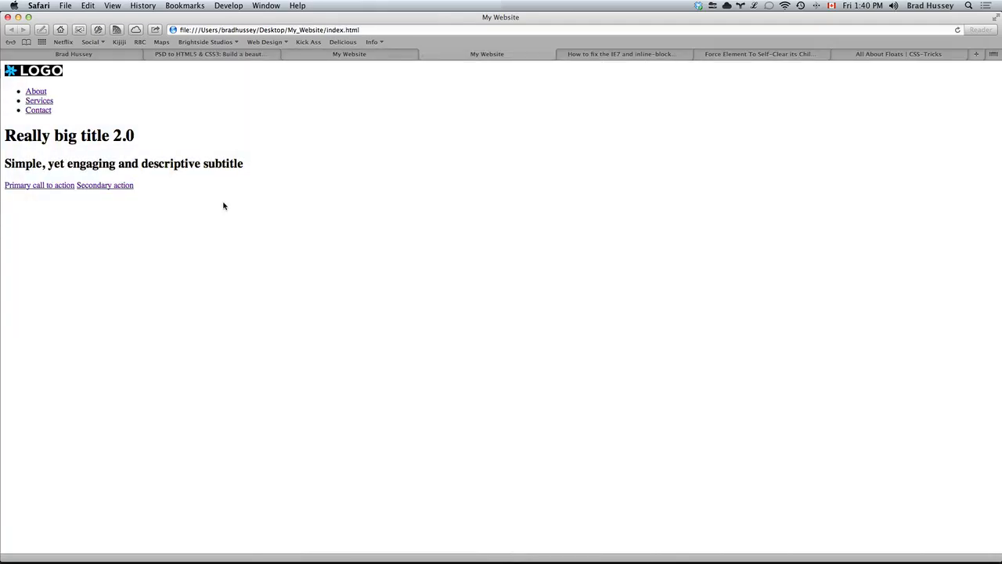
pyautogui.moveTo(166, 203)
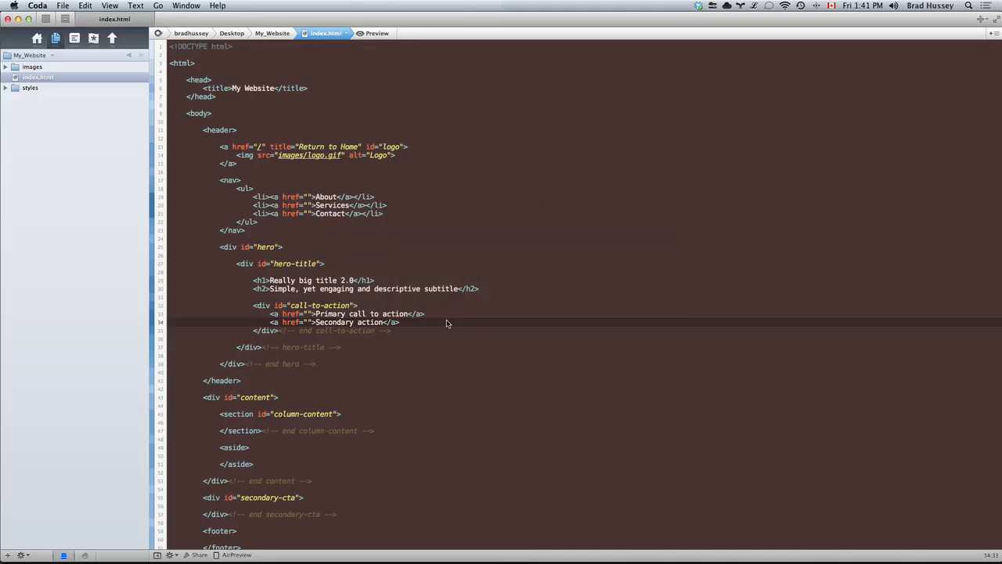
# Add class="btn" to the first and second <a> tags in the call-to-action div, then switch to Safari.
pyautogui.click(391, 329)
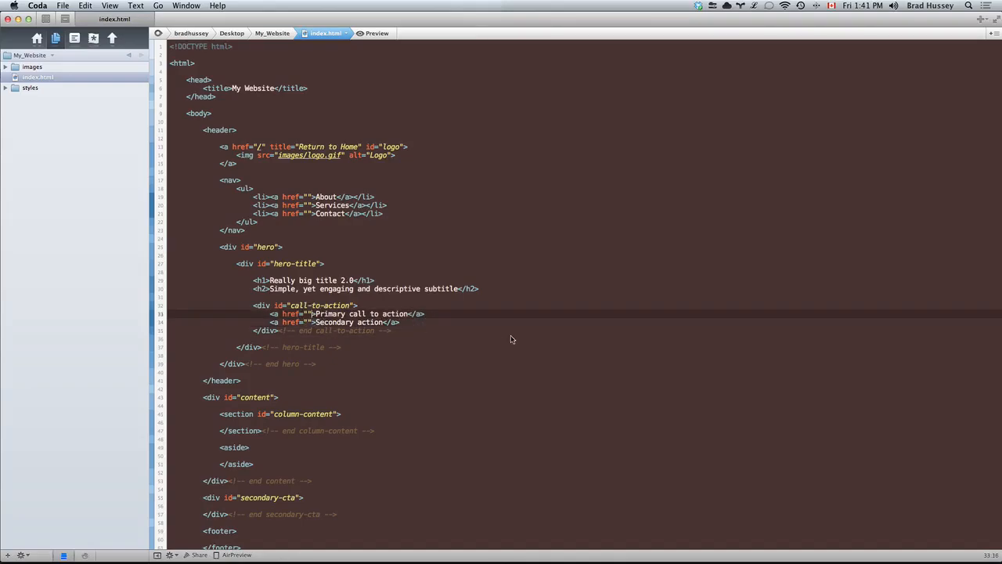
pyautogui.write('class=""')
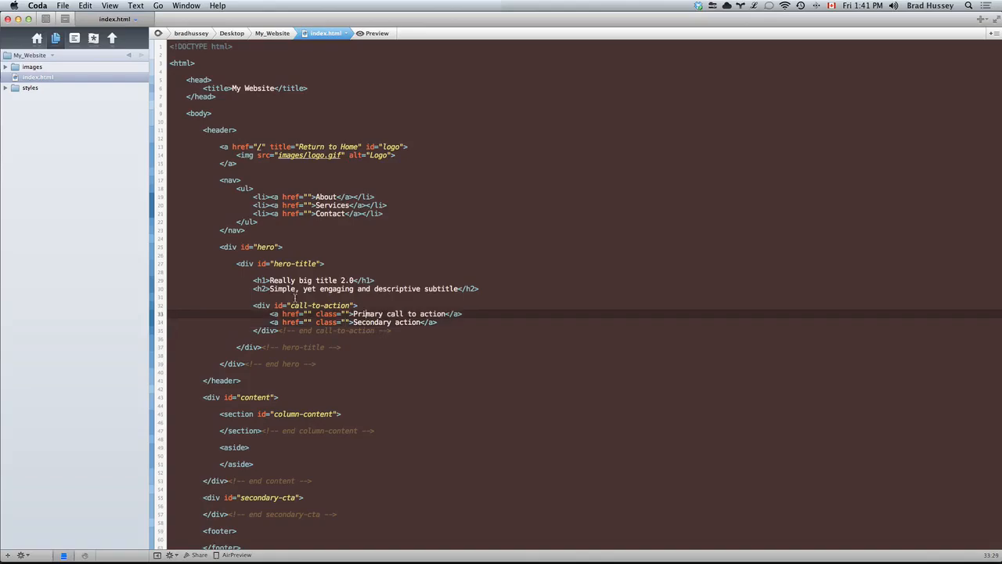
pyautogui.doubleClick(317, 304)
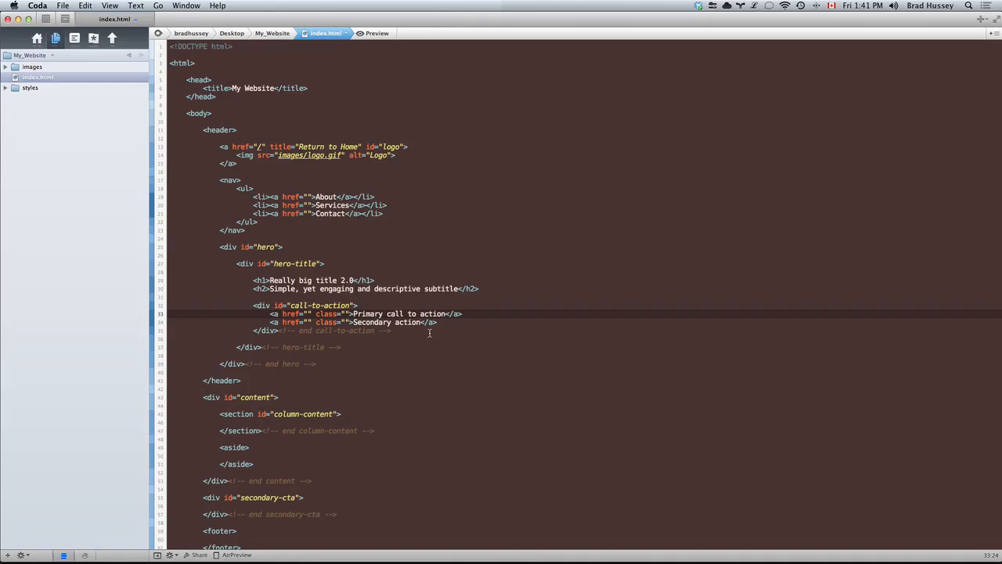
pyautogui.write('btn')
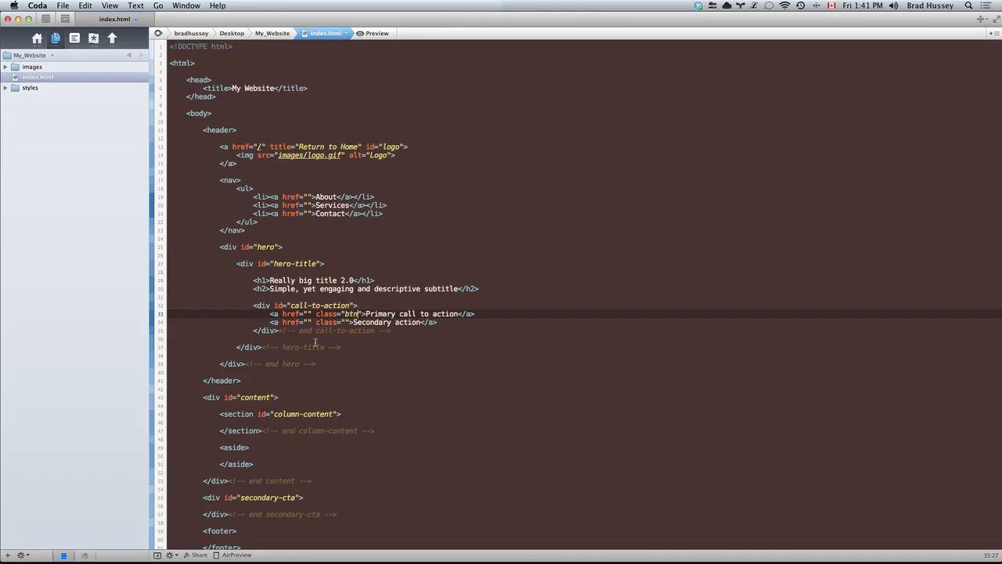
pyautogui.write('btn')
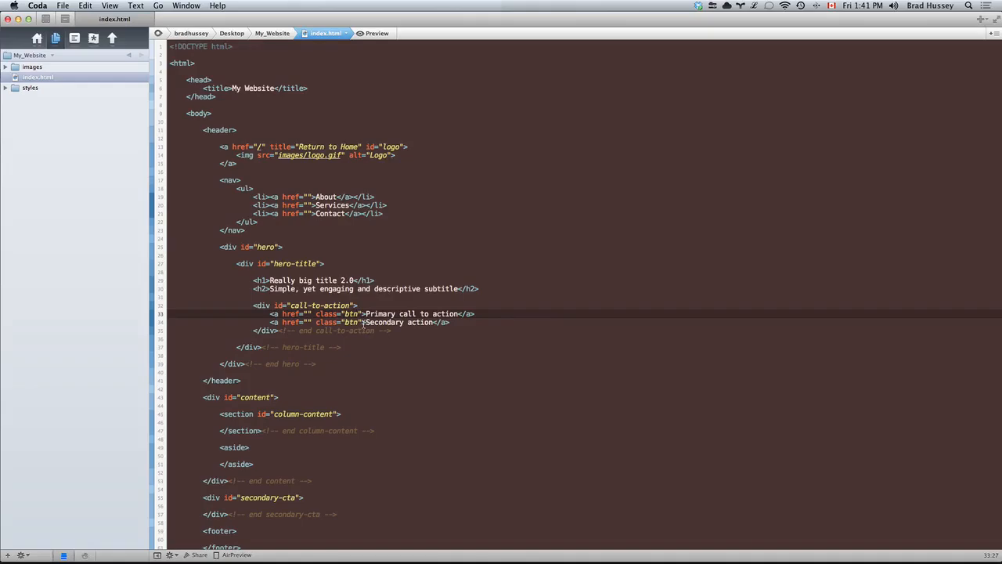
pyautogui.press('cmd+tab')
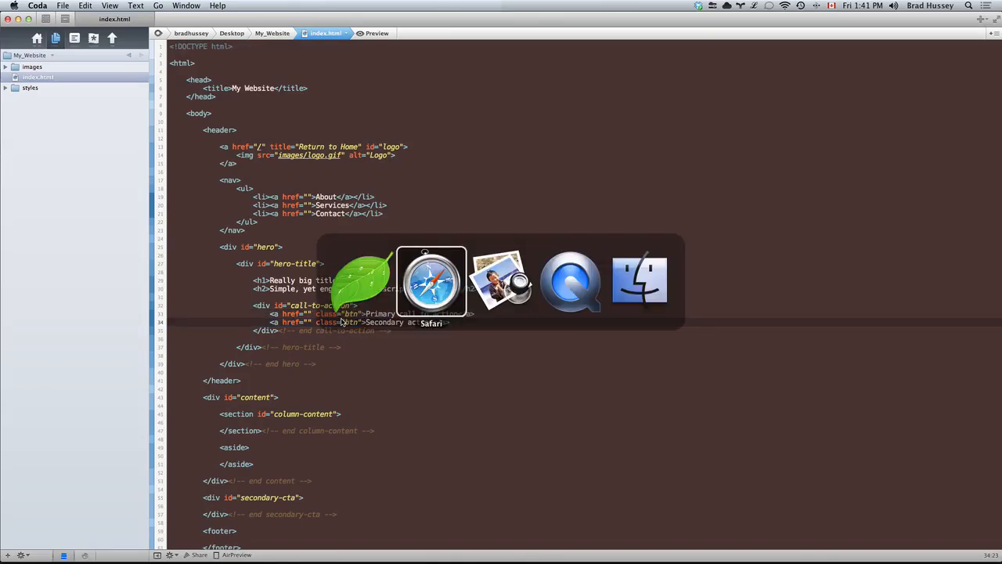
pyautogui.click(431, 279)
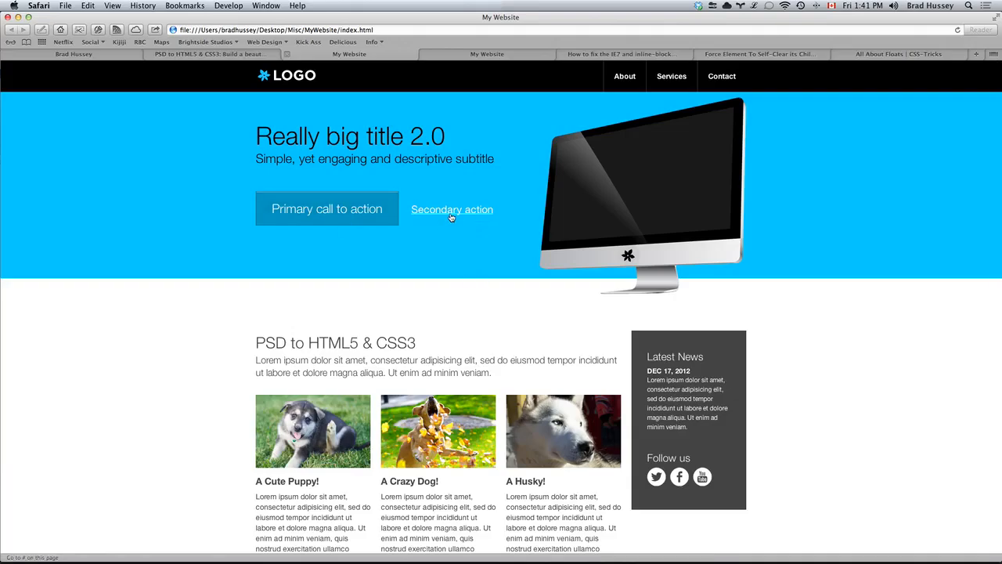
pyautogui.scroll(-3)
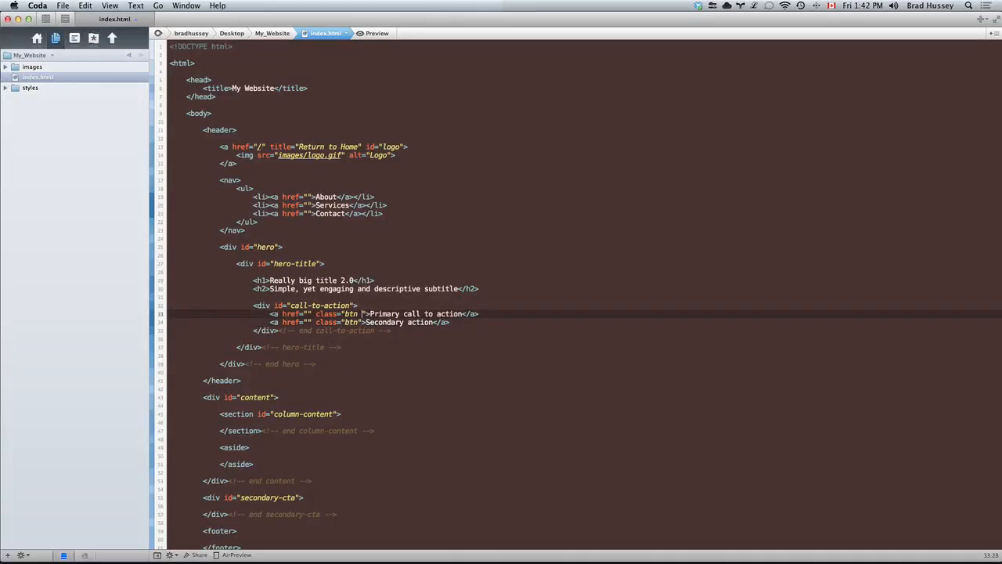
# Extend the anchor classes to "btn btn-large" and "btn btn-secondary" and mark the spot for the hero image.
pyautogui.doubleClick(351, 313)
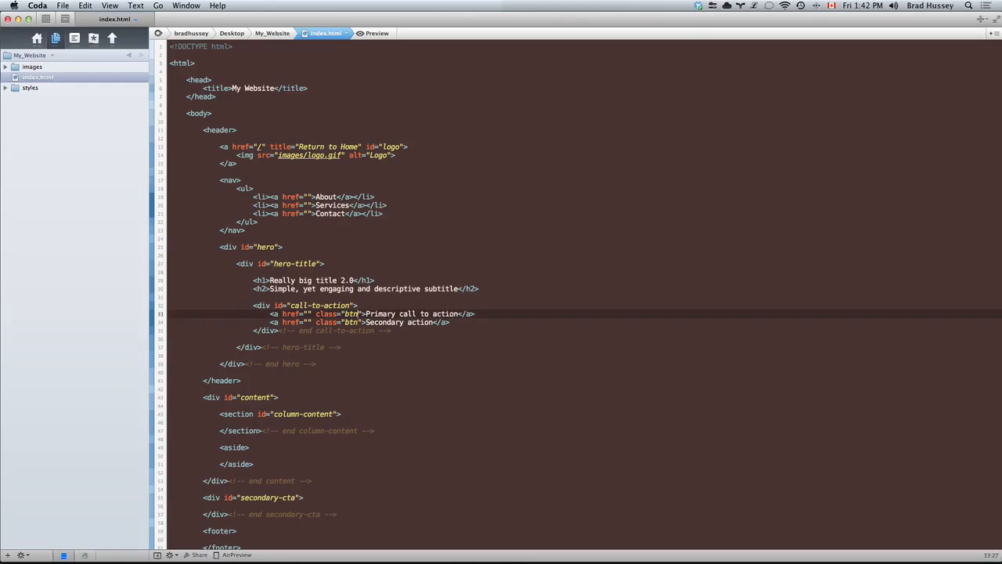
pyautogui.write('" "')
pyautogui.write(' btn-large')
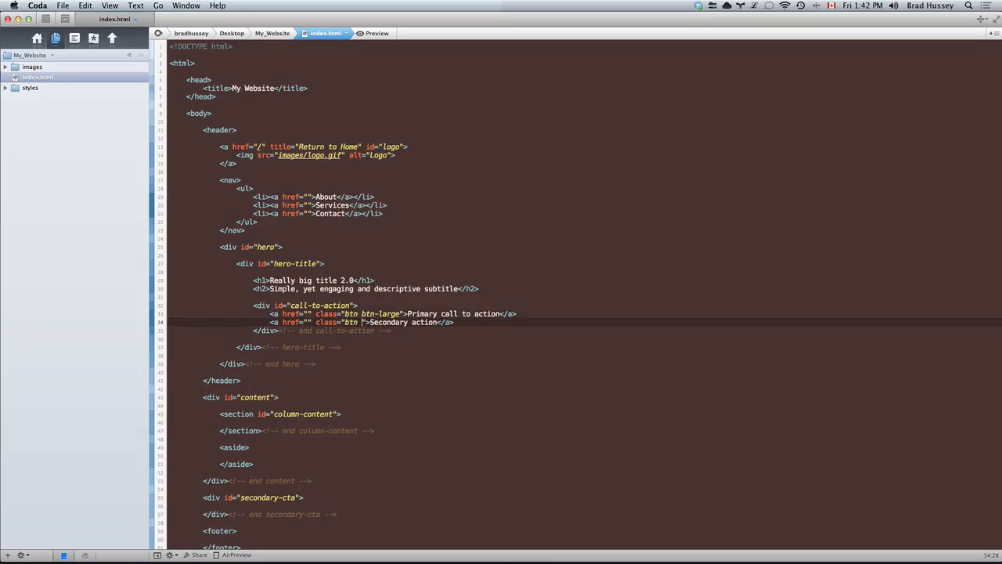
pyautogui.write('btn-secondary')
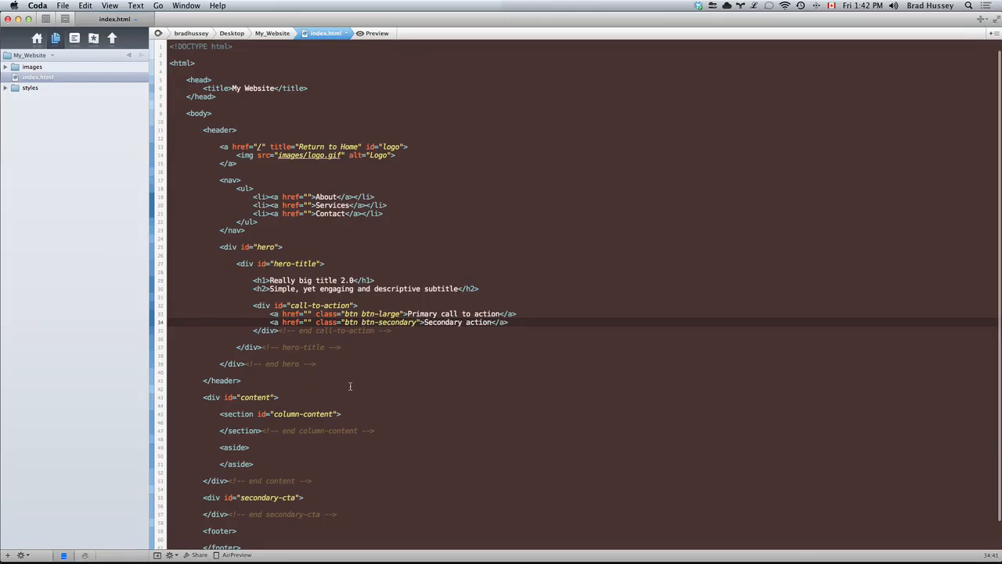
pyautogui.scroll(-3)
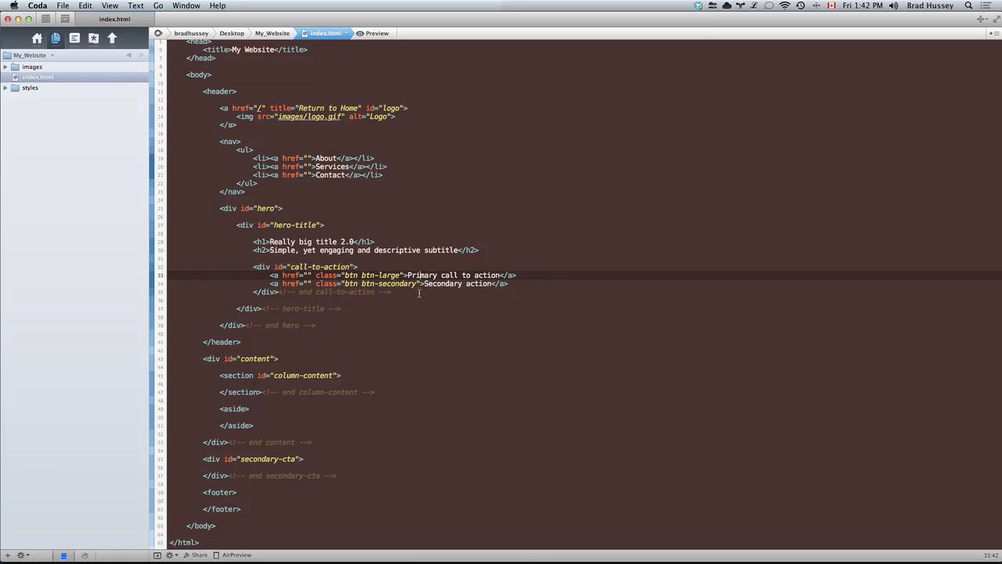
pyautogui.click(342, 307)
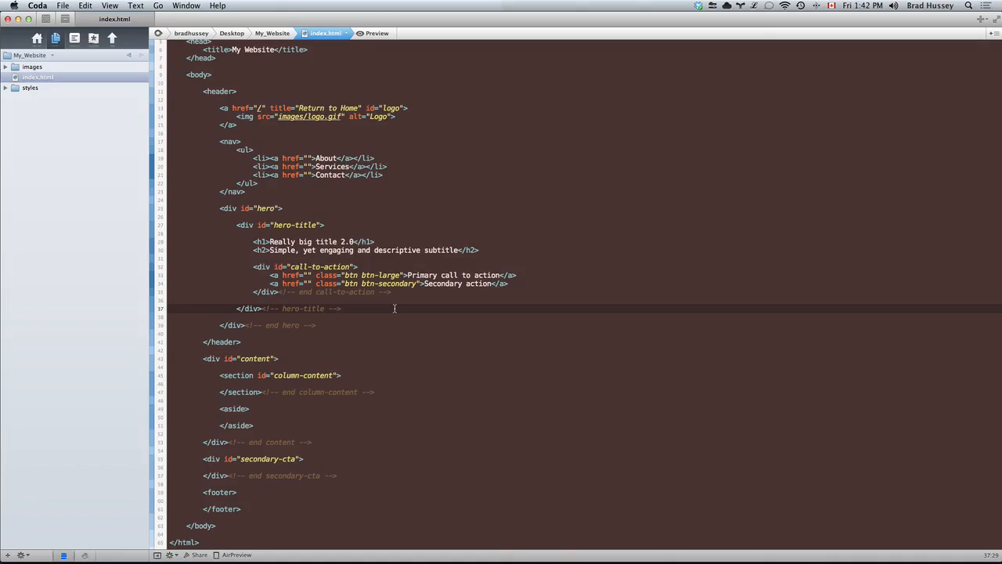
pyautogui.press('cmd+tab')
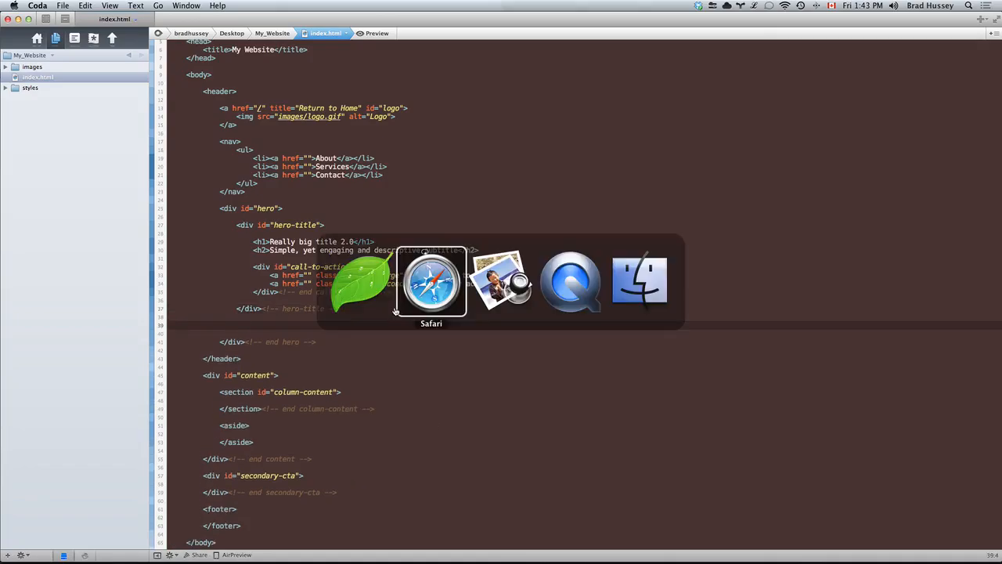
# Write <img src="images/computer.png" alt="Large Desktop Computer" id="hero-..." after the hero-title div.
pyautogui.click(431, 282)
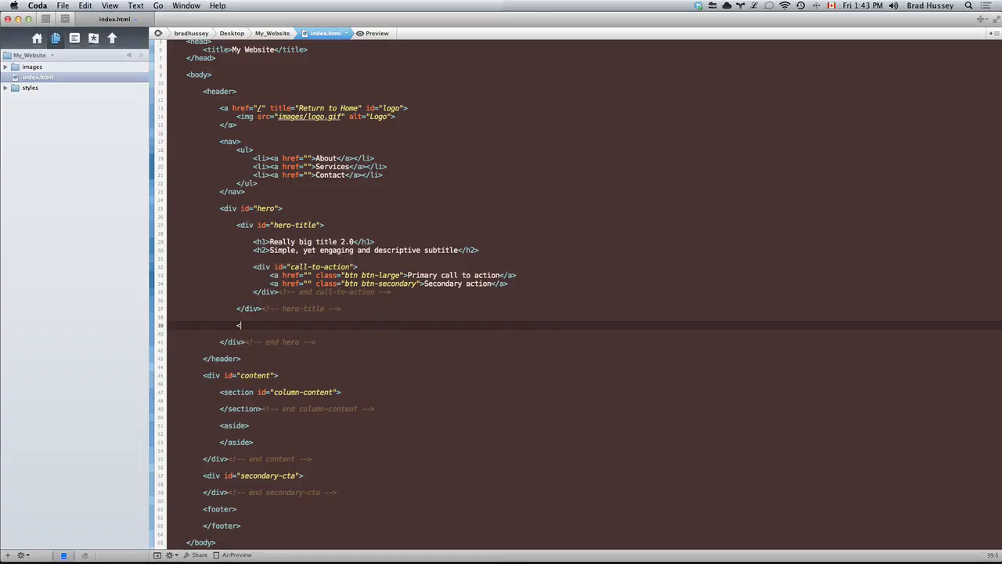
pyautogui.write('<img src="')
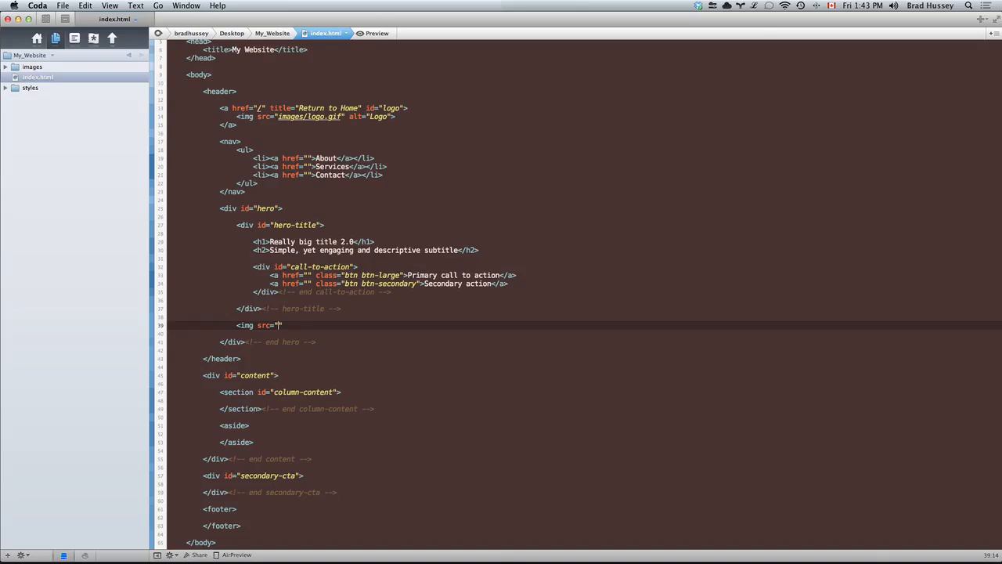
pyautogui.write('images/')
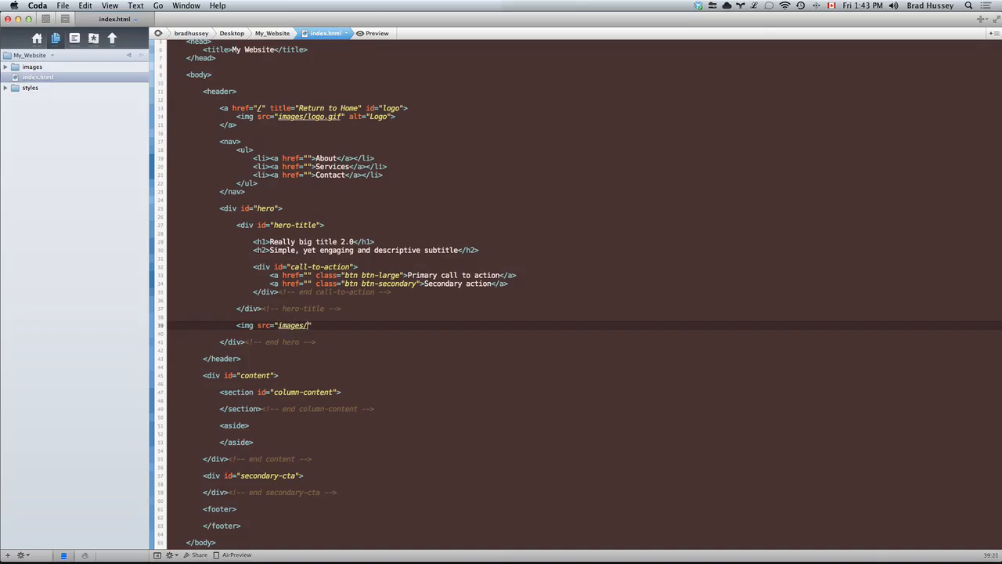
pyautogui.write('computer.png')
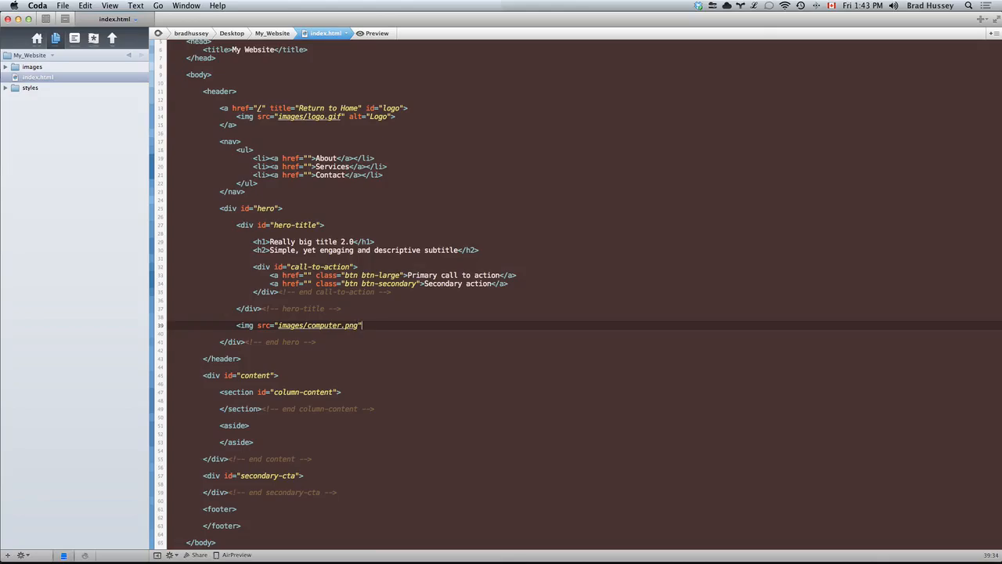
pyautogui.write('alt=""')
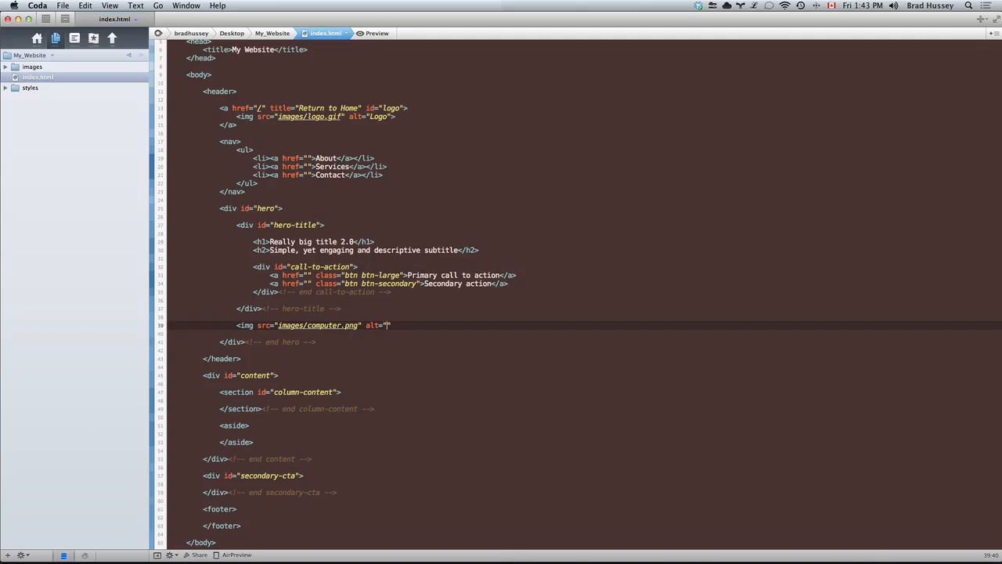
pyautogui.write('Large De')
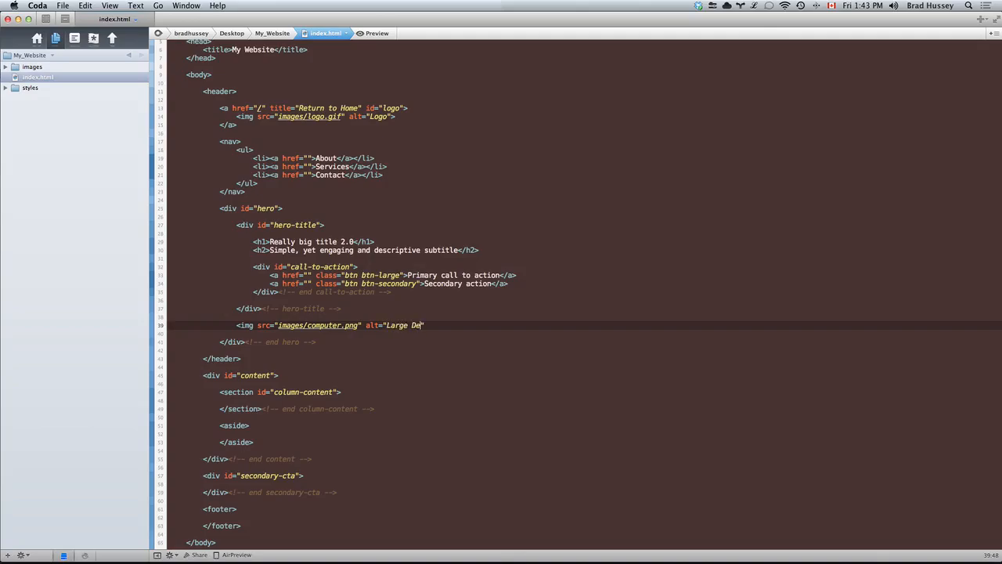
pyautogui.write('sktop Computer')
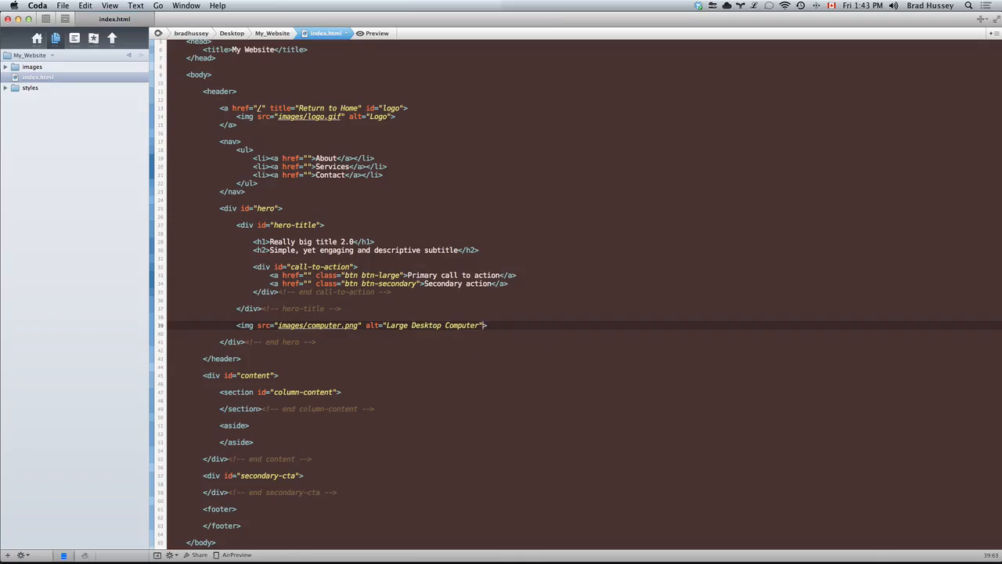
pyautogui.write('id="hero-"')
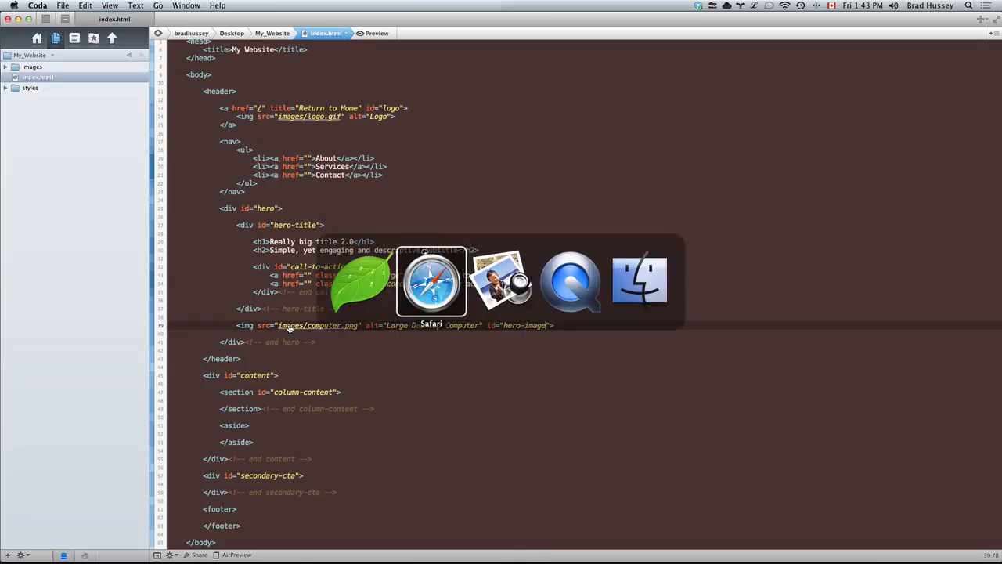
pyautogui.click(431, 282)
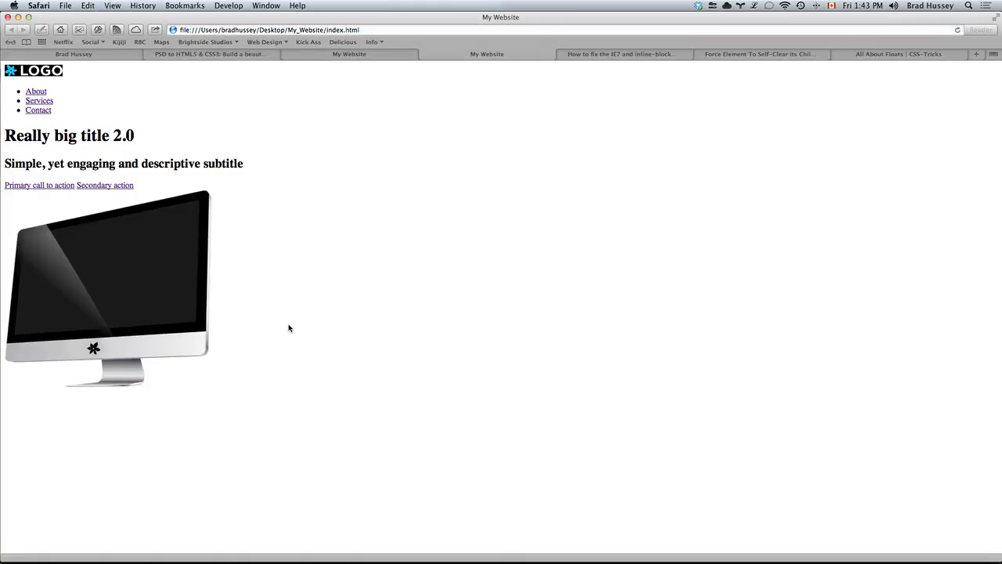
pyautogui.moveTo(382, 213)
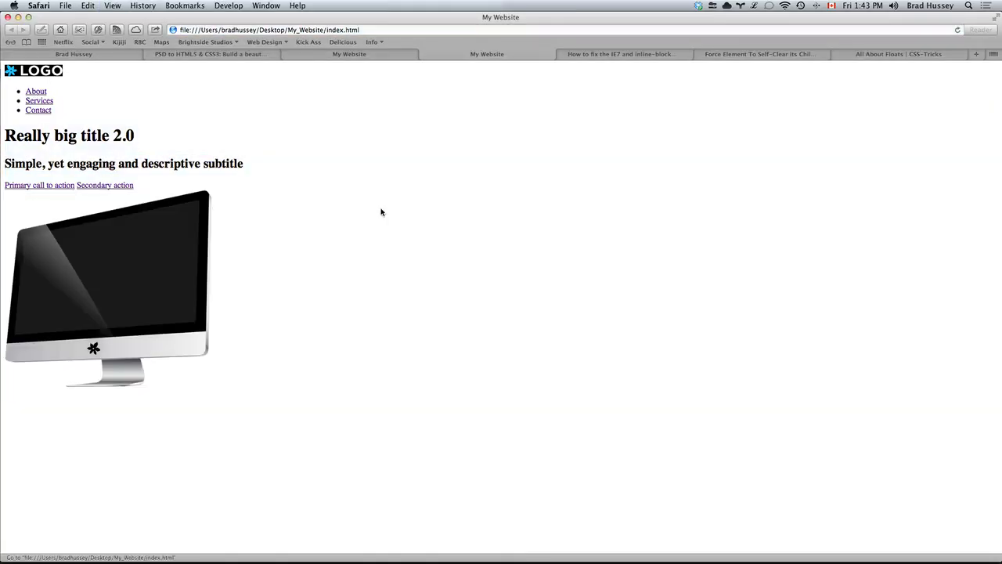
pyautogui.moveTo(437, 160)
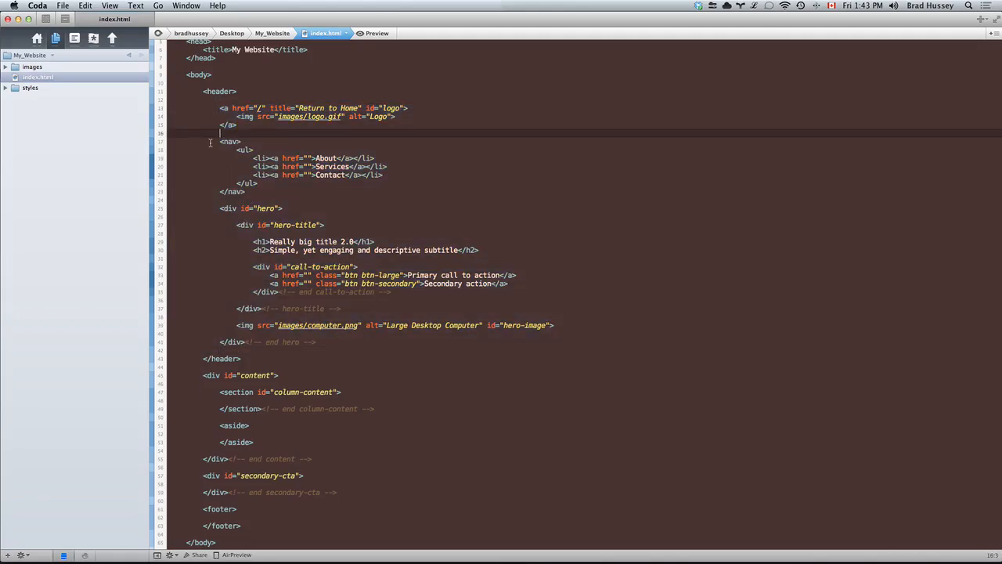
pyautogui.moveTo(236, 150); pyautogui.dragTo(257, 182)
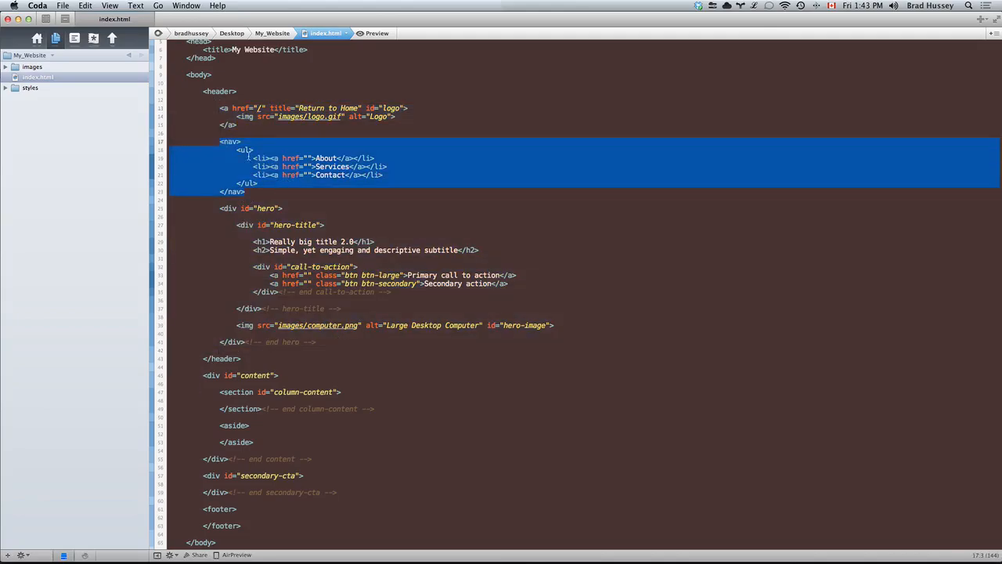
pyautogui.moveTo(354, 182)
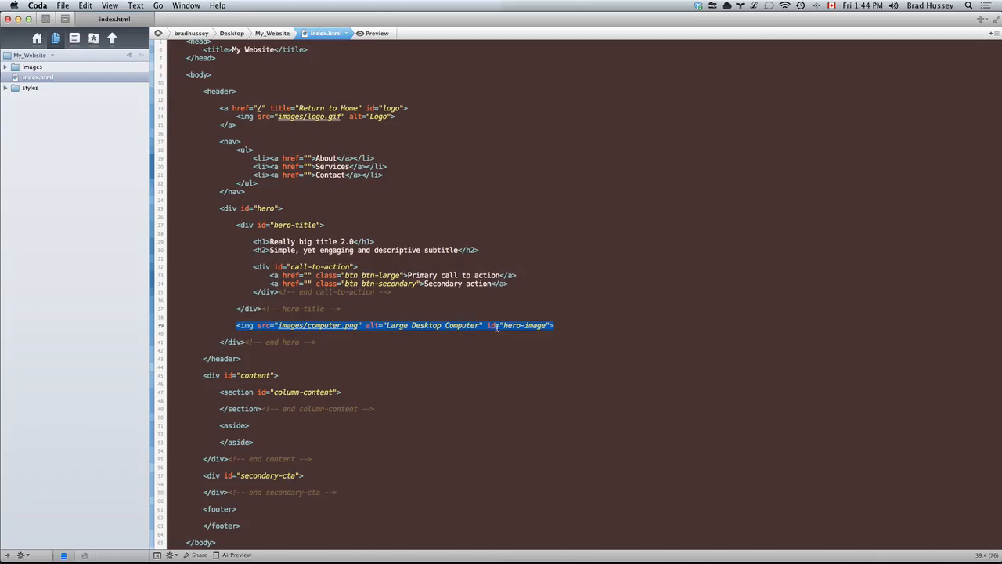
pyautogui.click(558, 325)
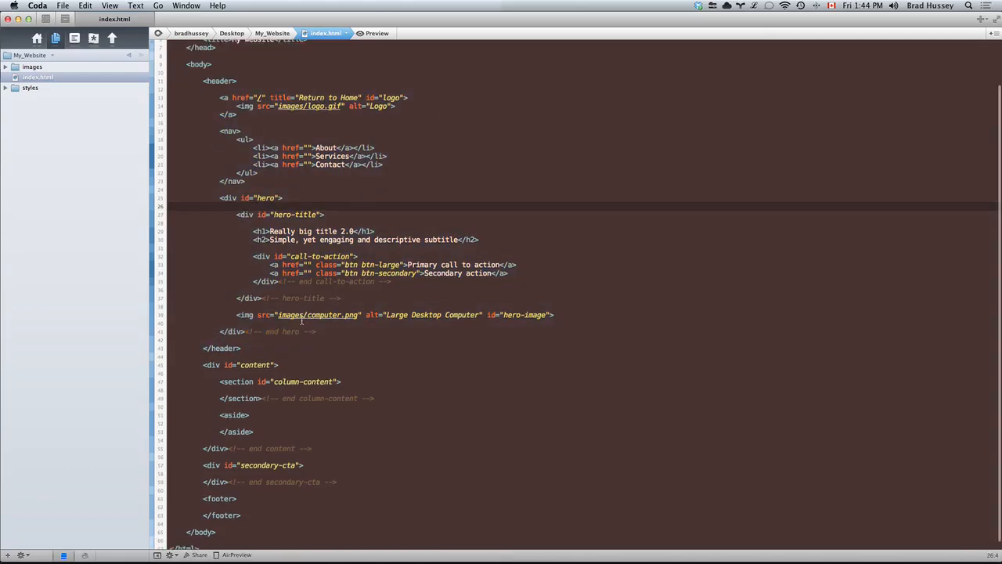
pyautogui.moveTo(207, 363); pyautogui.dragTo(310, 448)
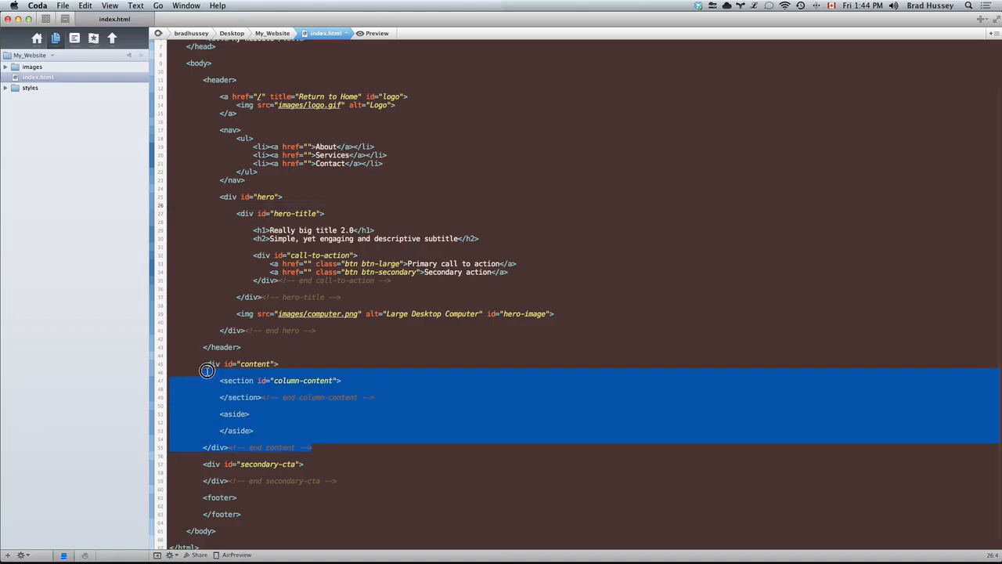